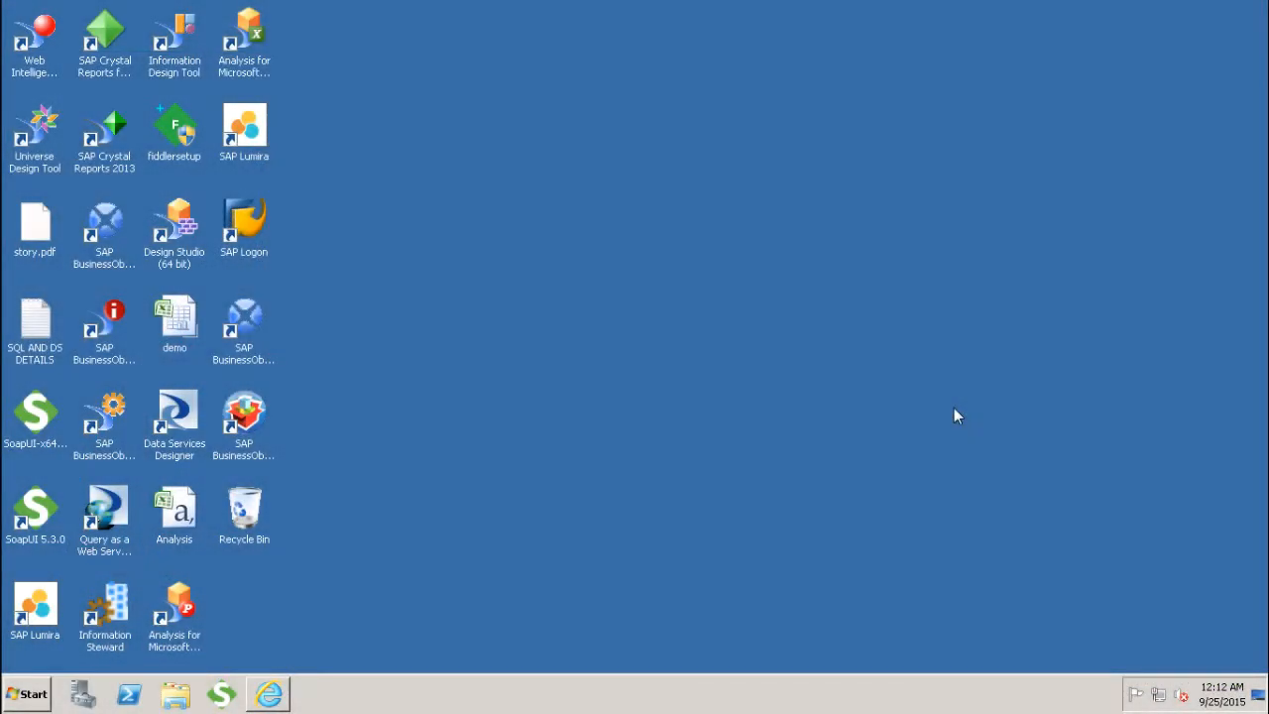
pyautogui.moveTo(416, 532)
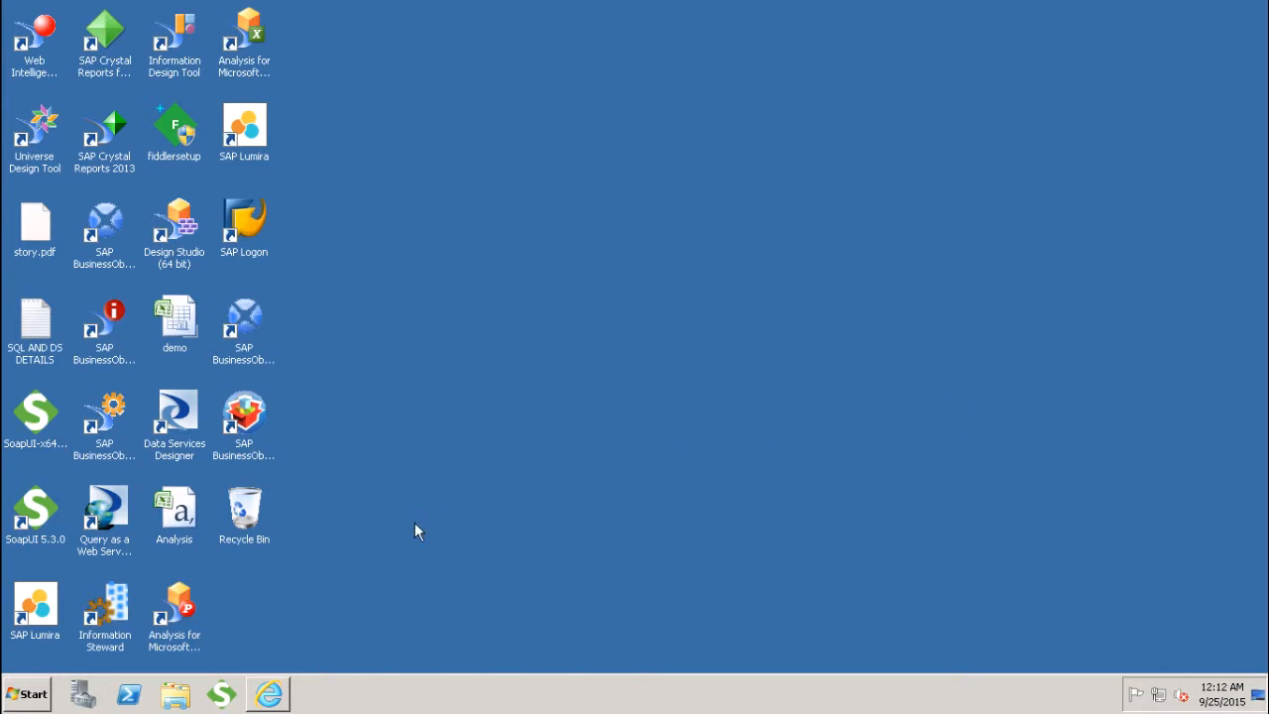
# Step: Launch the Web Intelligence document so Report 1 shows the Year, Quarter, Month, Sales revenue table
pyautogui.click(268, 694)
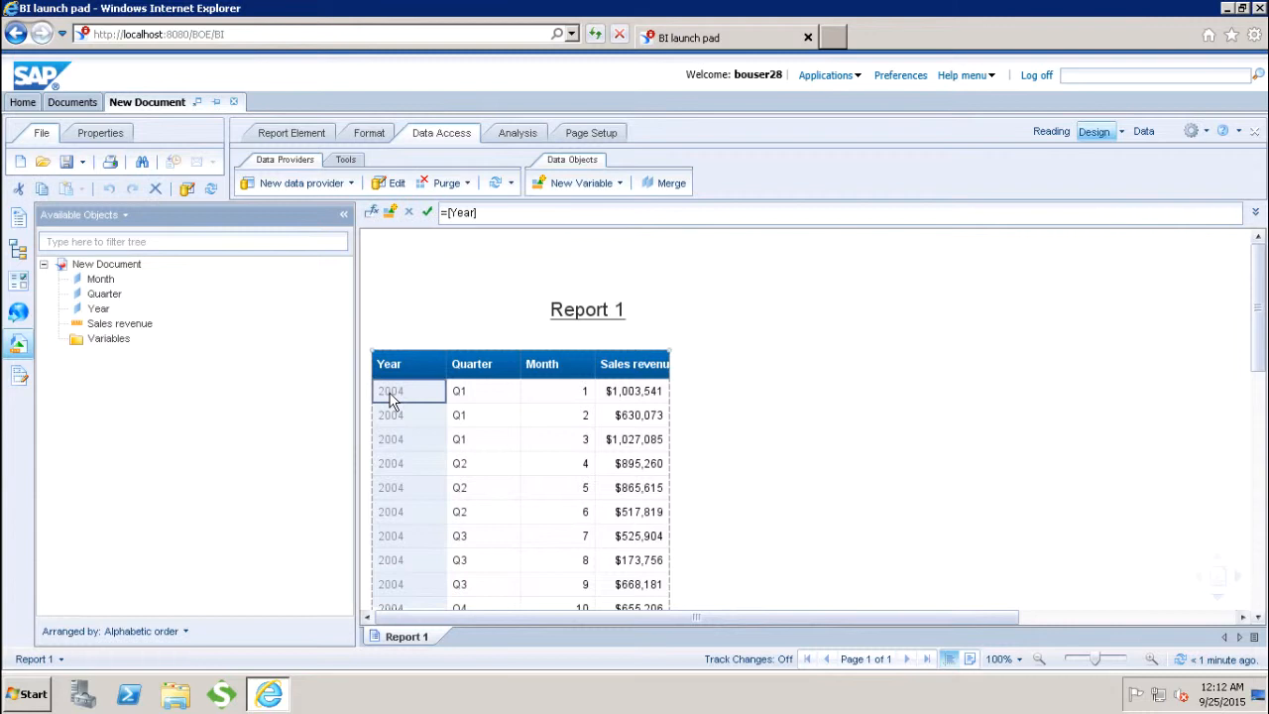
# Step: Select the Month column and bring up the Analysis sorting tools
pyautogui.click(556, 391)
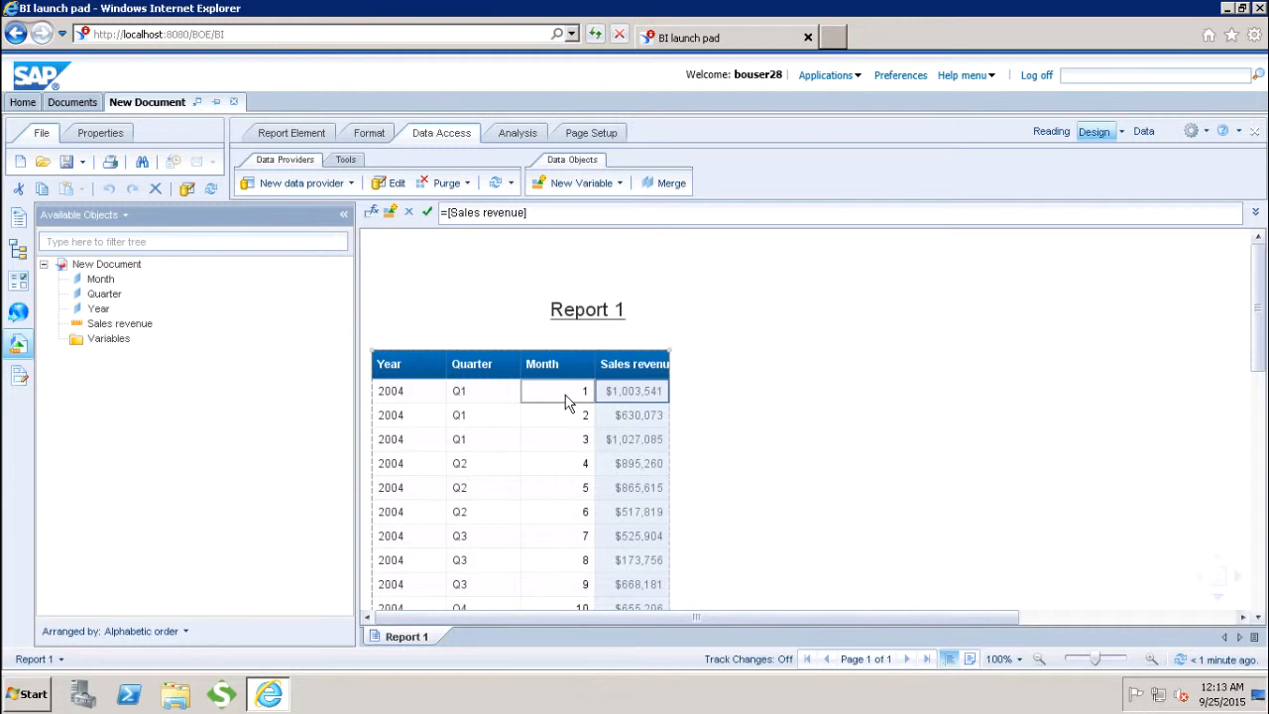
pyautogui.click(556, 391)
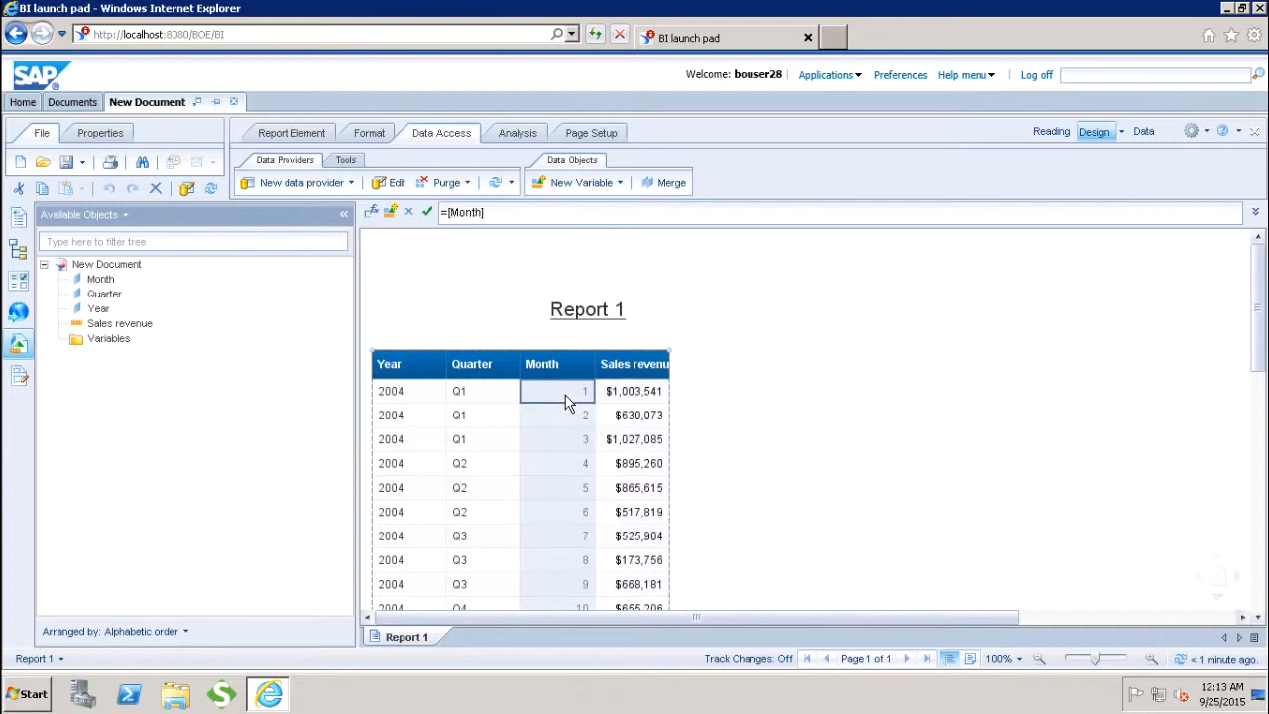
pyautogui.click(515, 131)
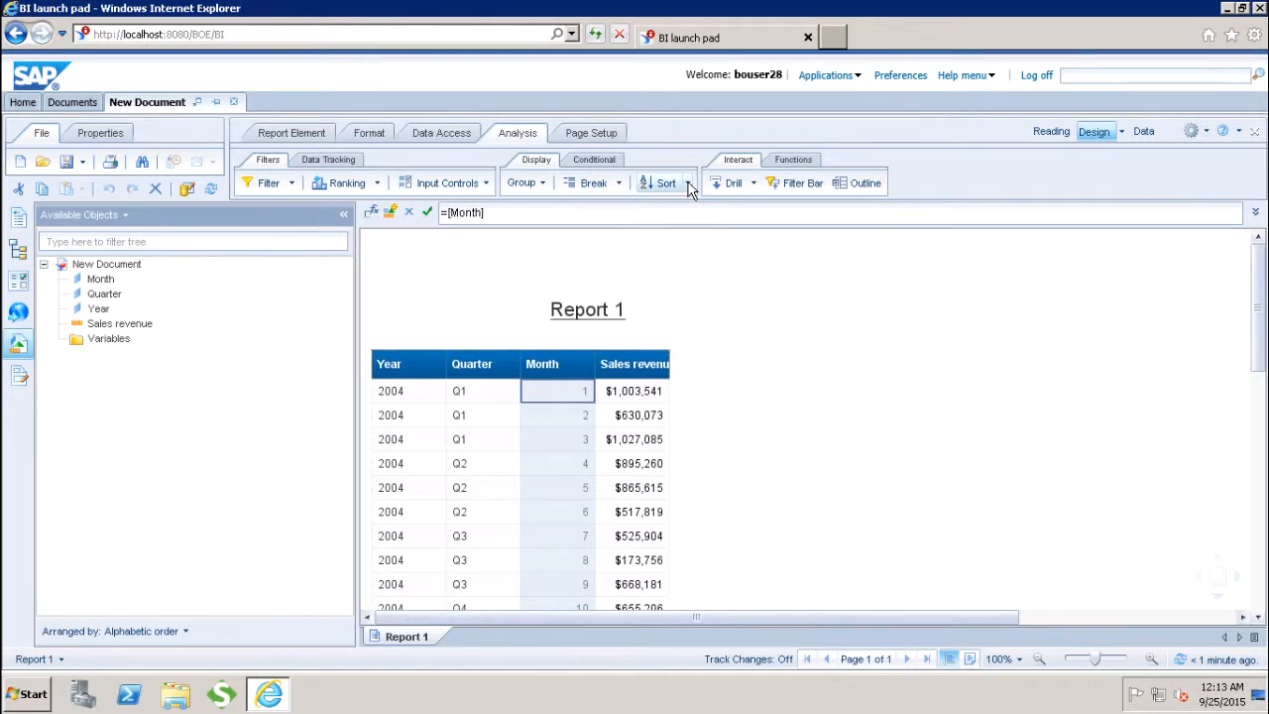
pyautogui.moveTo(666, 183)
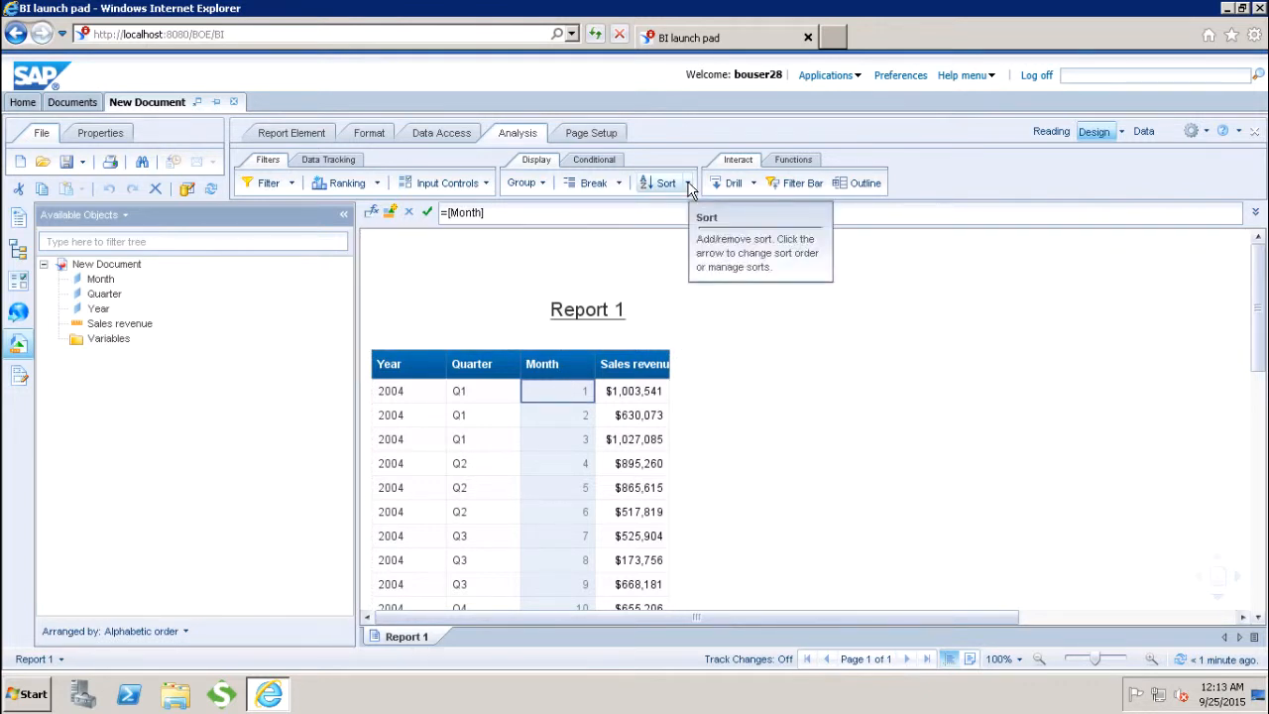
# Step: Sort the table ascending by Month so each month's 2004-2006 rows group together
pyautogui.click(687, 182)
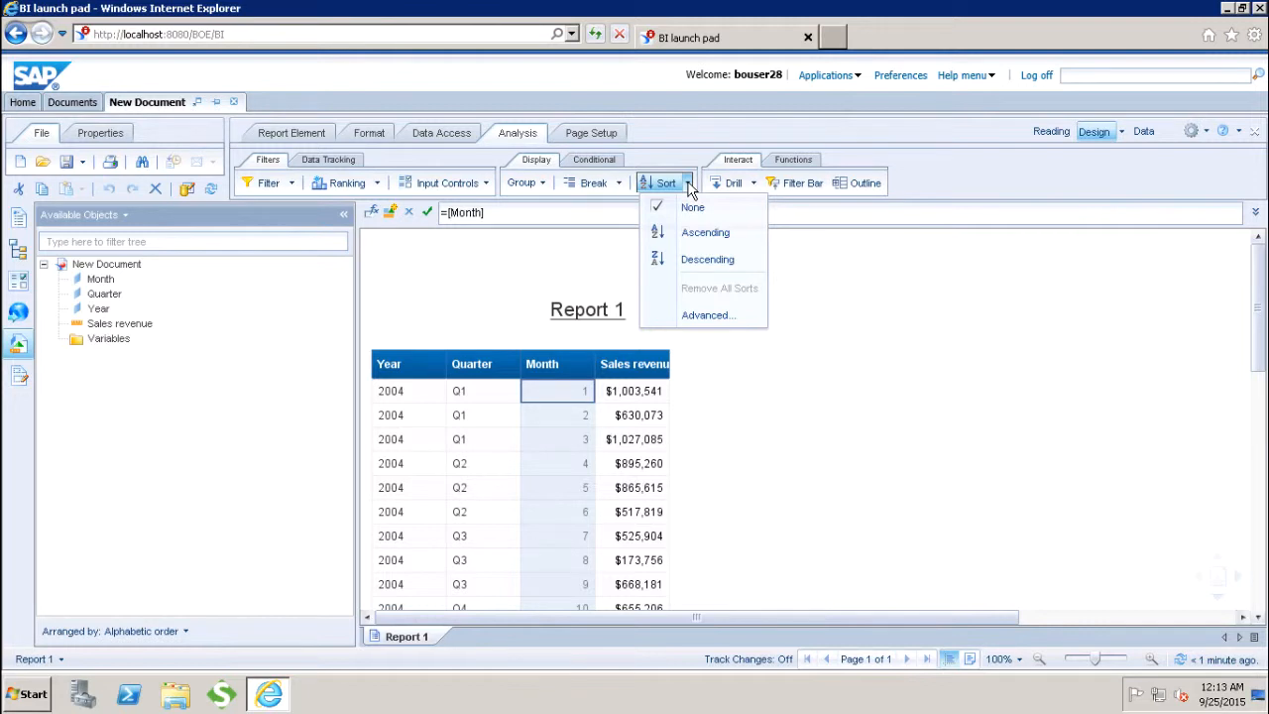
pyautogui.moveTo(706, 232)
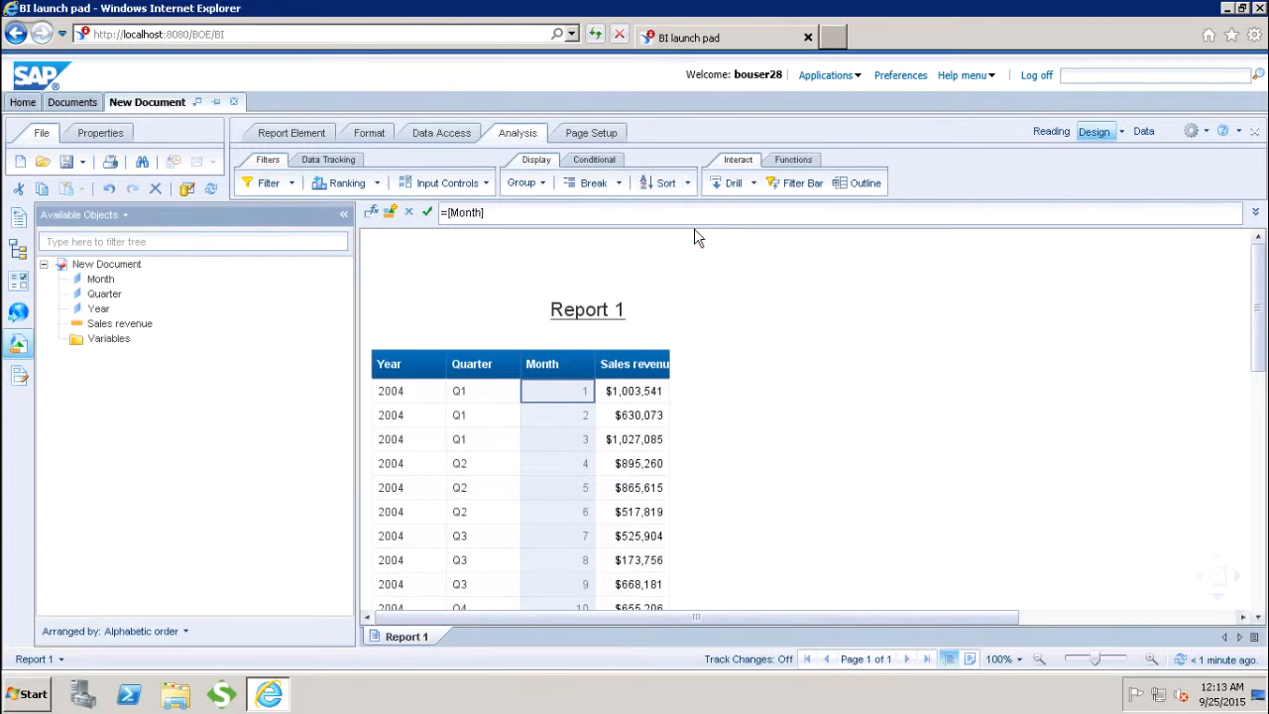
pyautogui.click(658, 182)
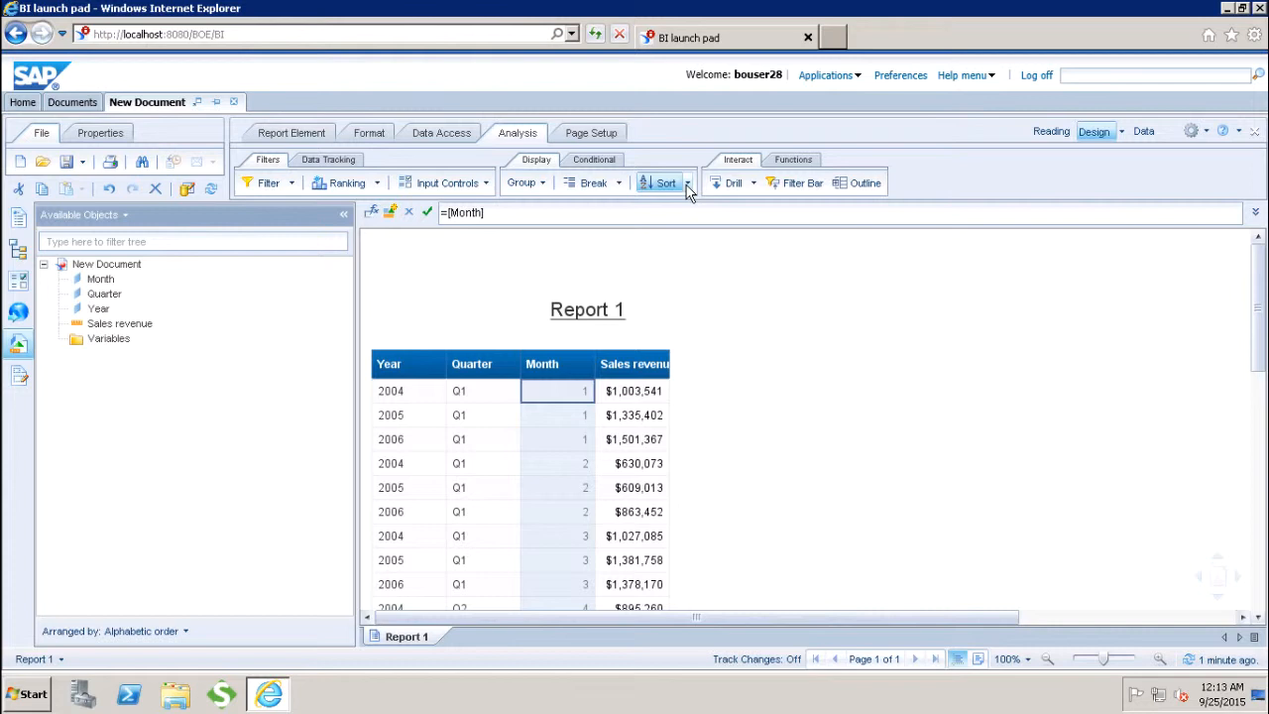
# Step: Switch the Month sort to descending so month 12 rows lead, then reselect a Month cell
pyautogui.click(686, 182)
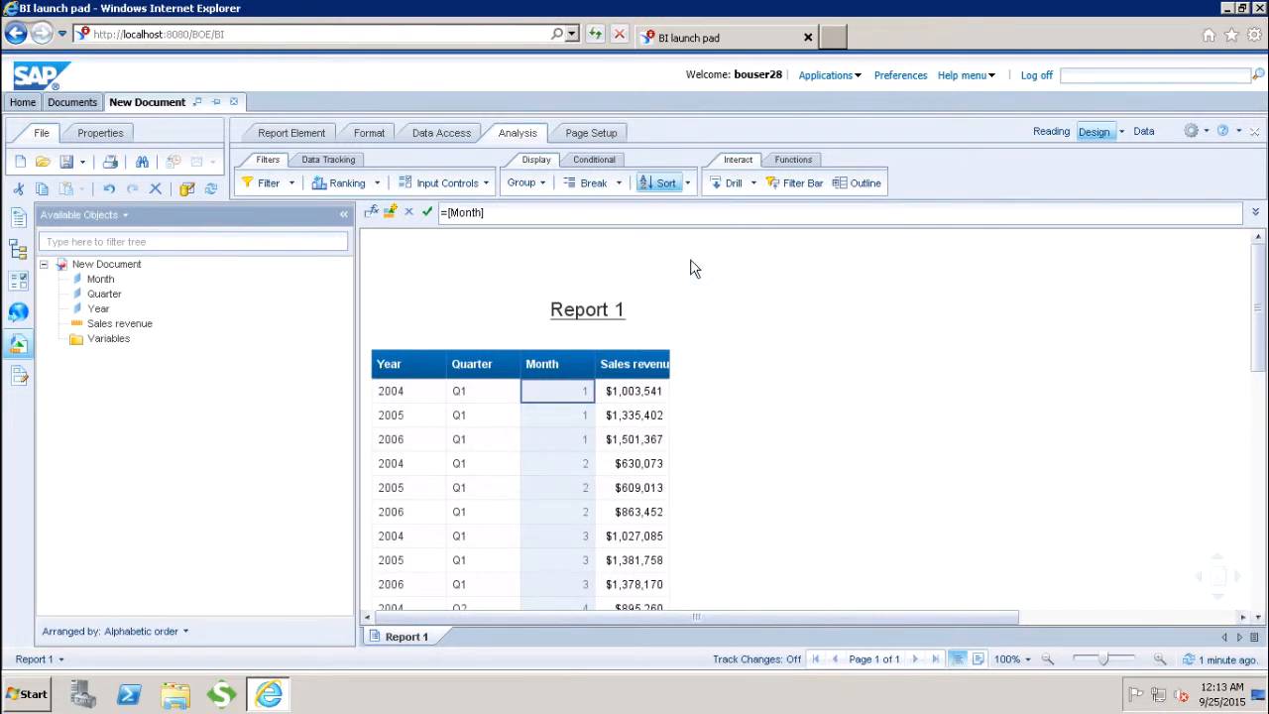
pyautogui.click(658, 182)
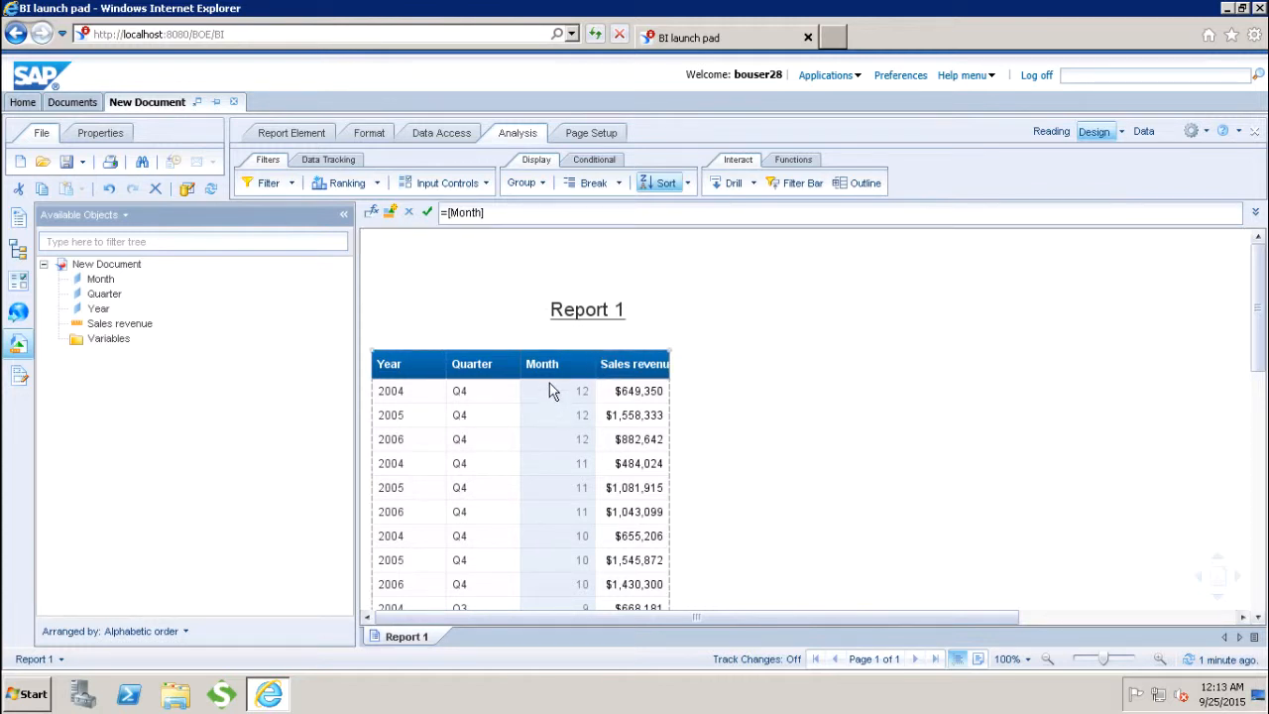
pyautogui.click(558, 440)
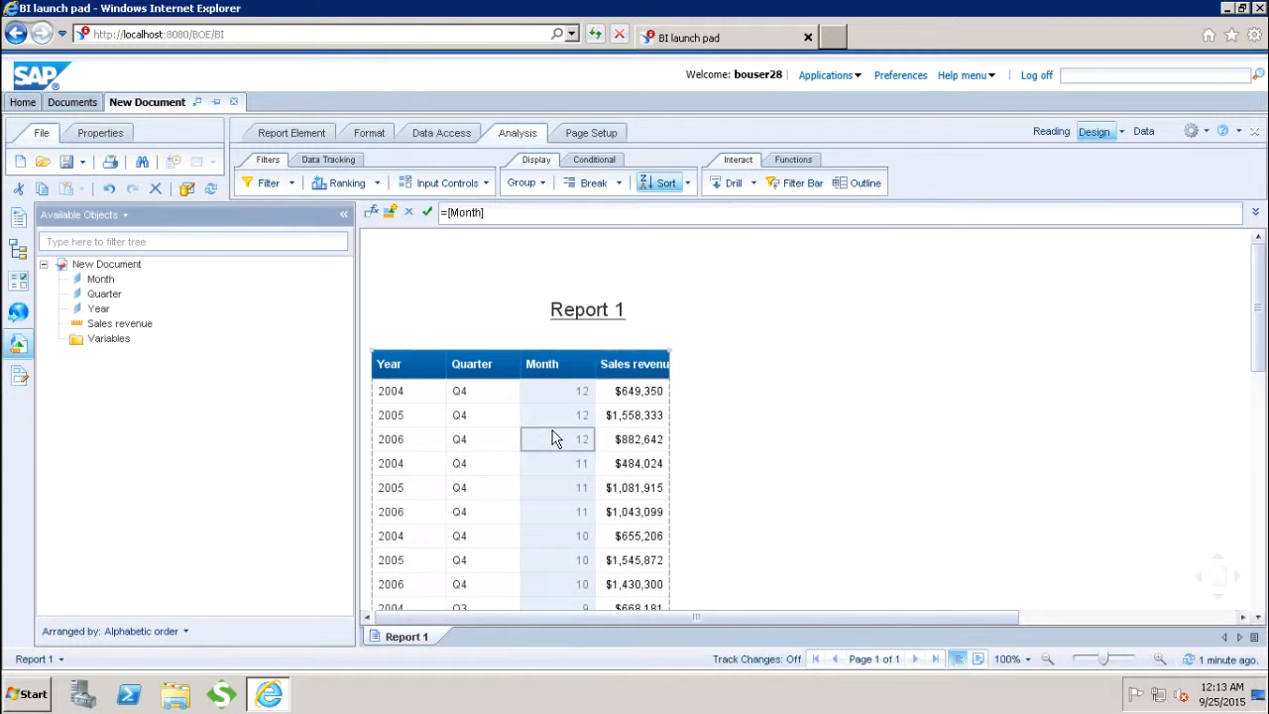
pyautogui.moveTo(682, 282)
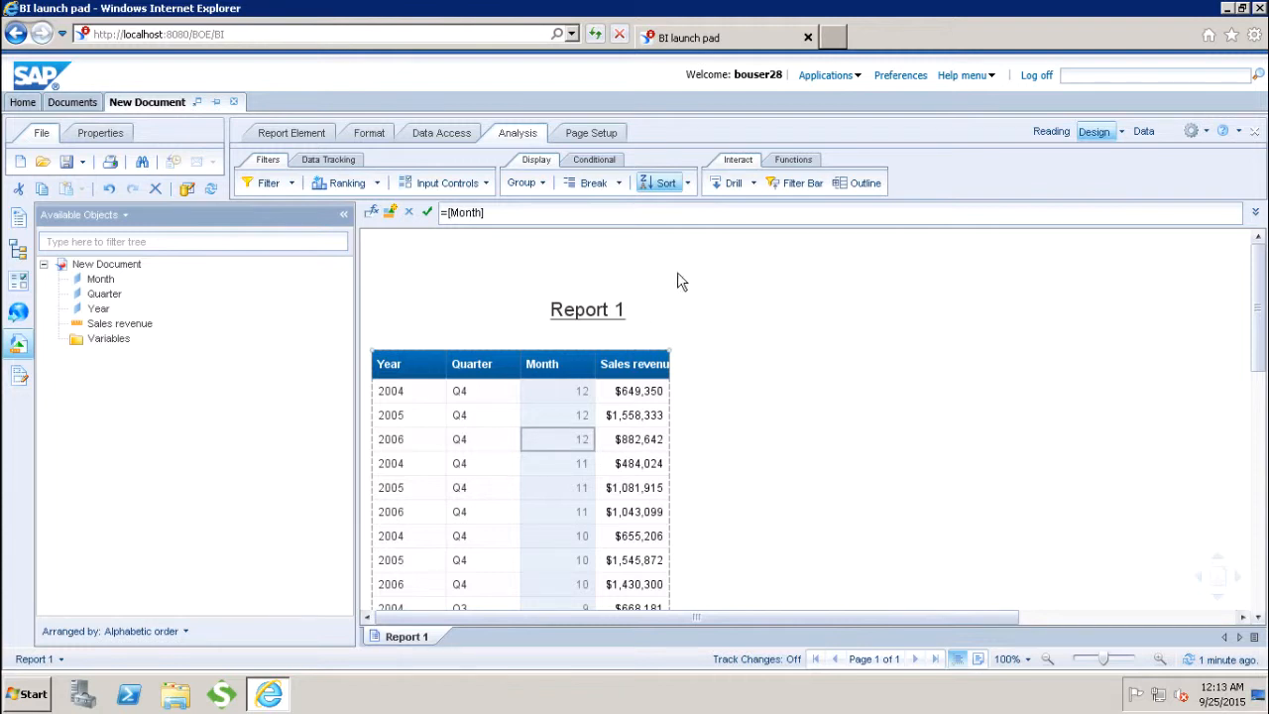
pyautogui.click(687, 182)
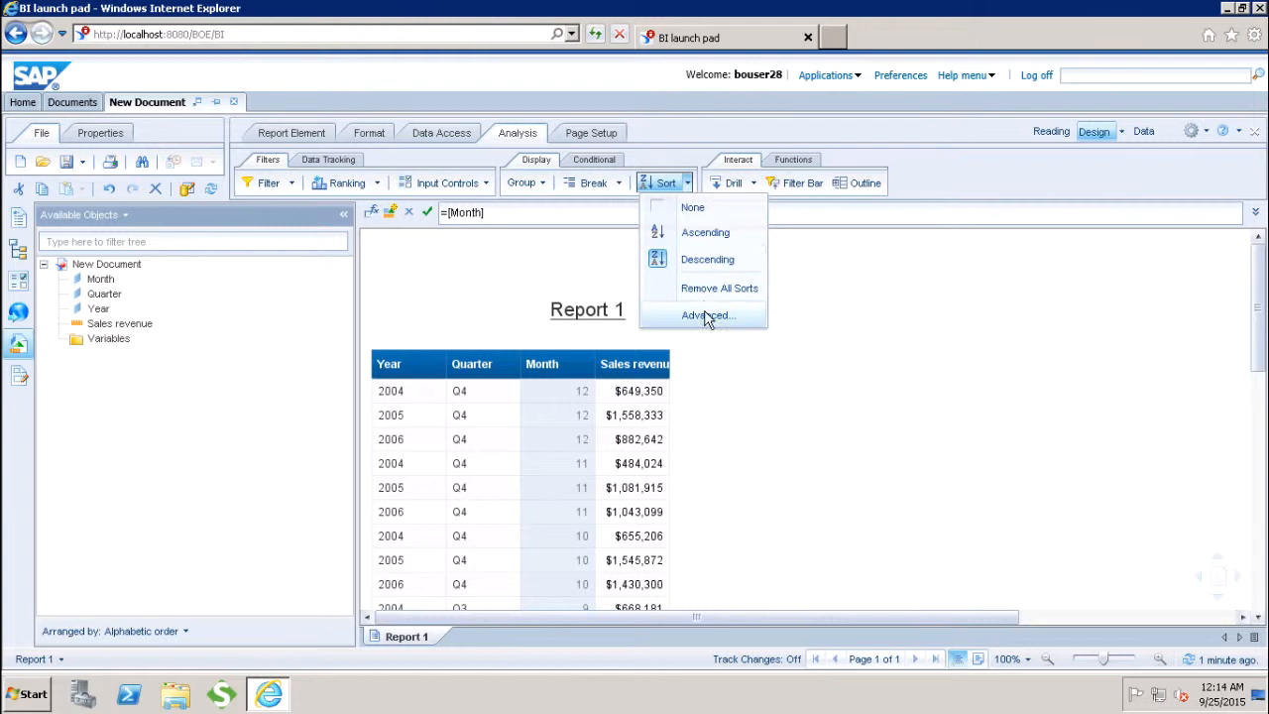
# Step: Reach Manage Sorts via Advanced and start a custom order of Month values
pyautogui.click(706, 315)
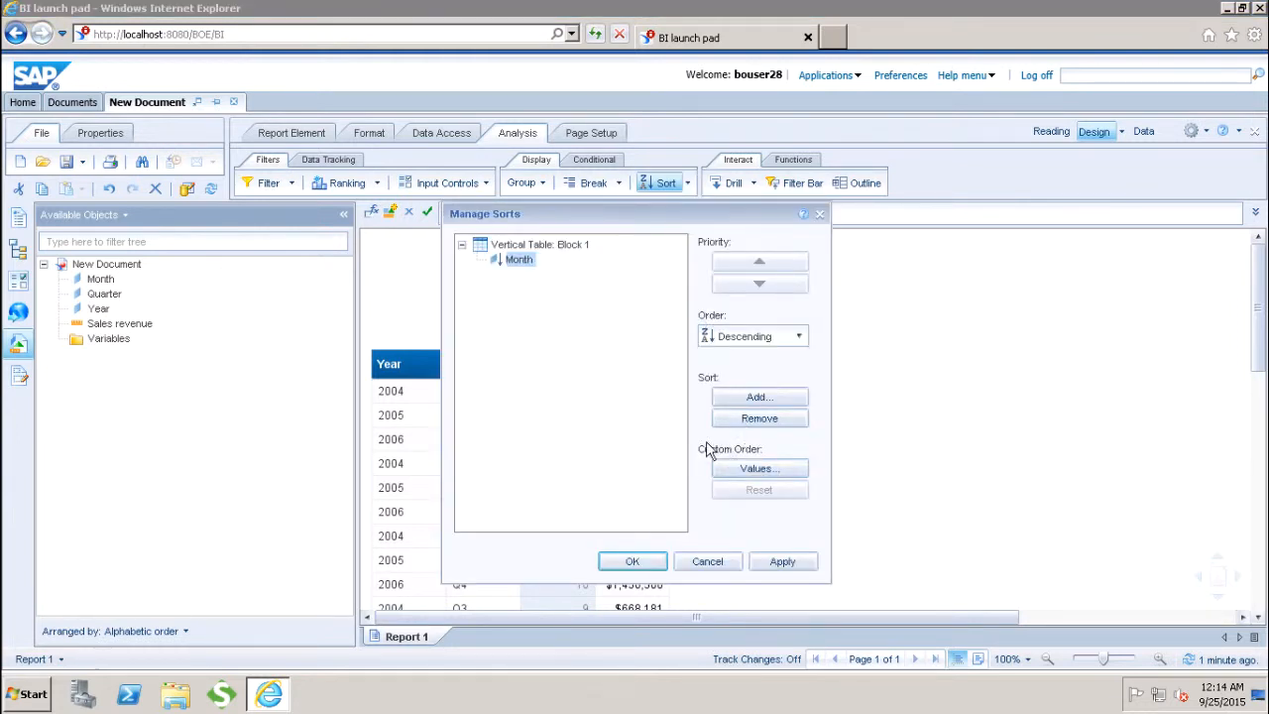
pyautogui.moveTo(750, 441)
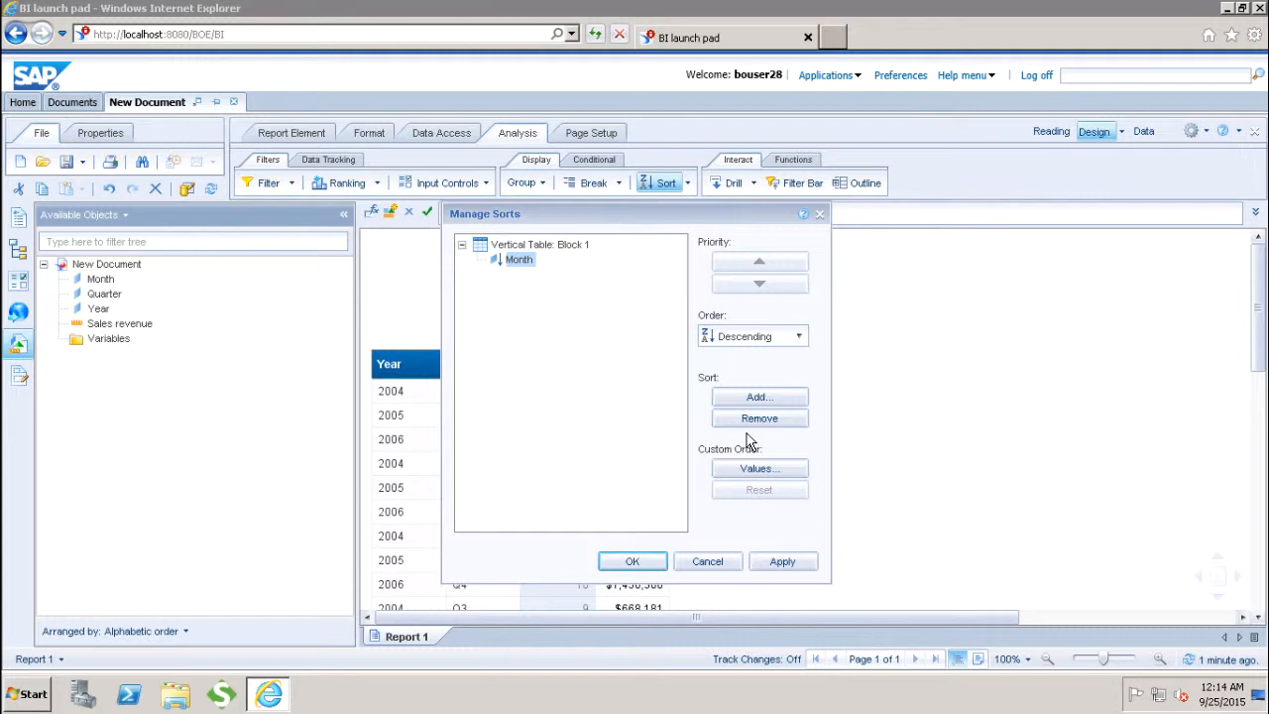
pyautogui.moveTo(737, 458)
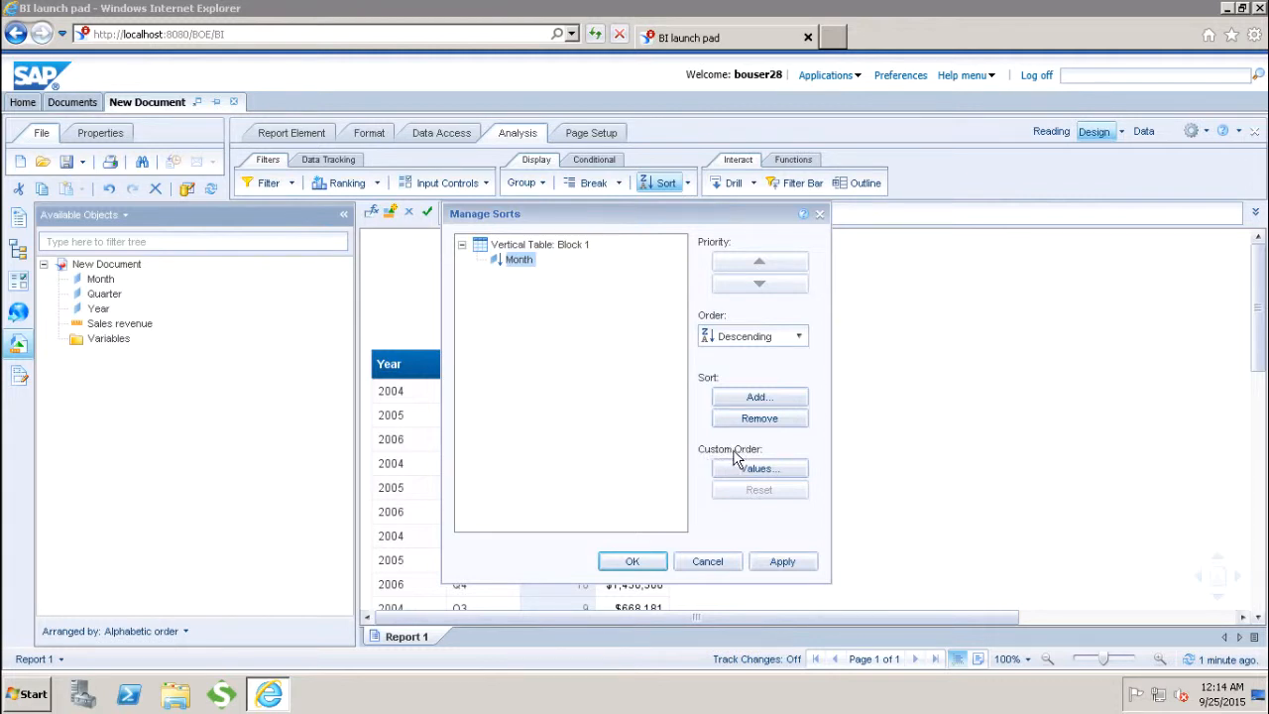
pyautogui.moveTo(736, 460)
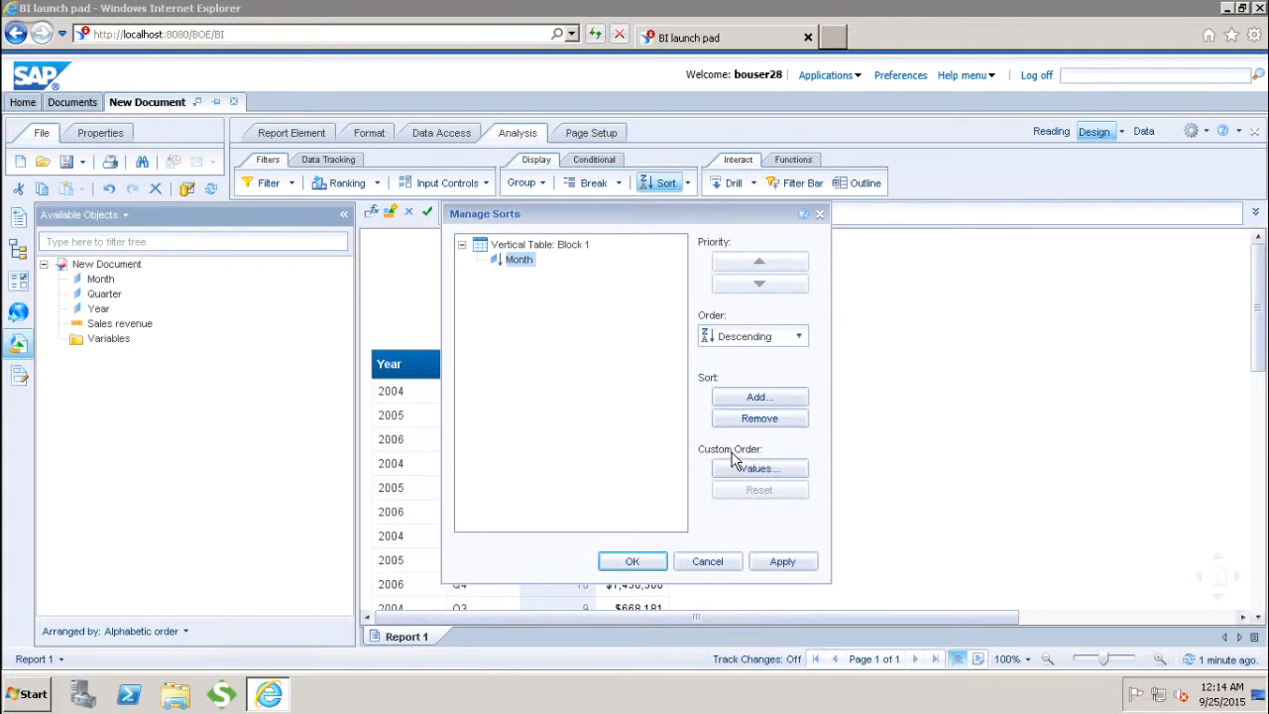
pyautogui.click(757, 468)
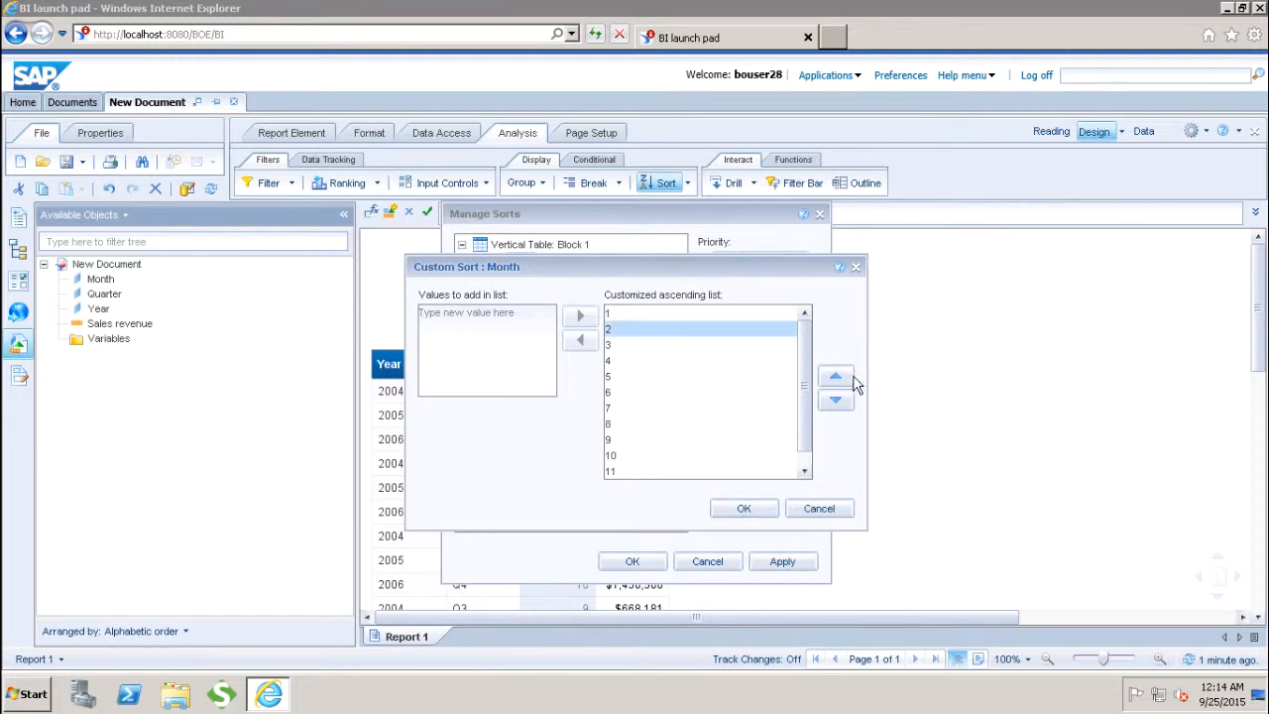
# Step: Move month 2 above 1 and 4 above 3, confirm, and apply the descending Month sort
pyautogui.click(835, 377)
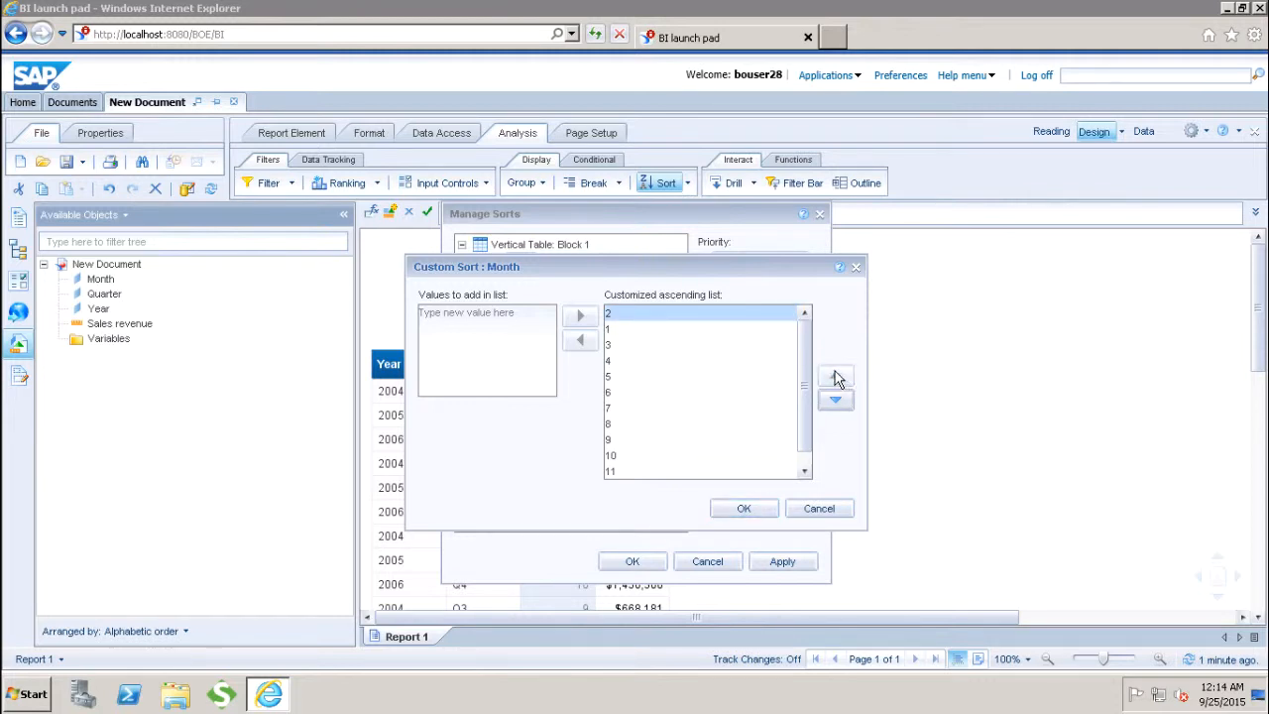
pyautogui.click(607, 361)
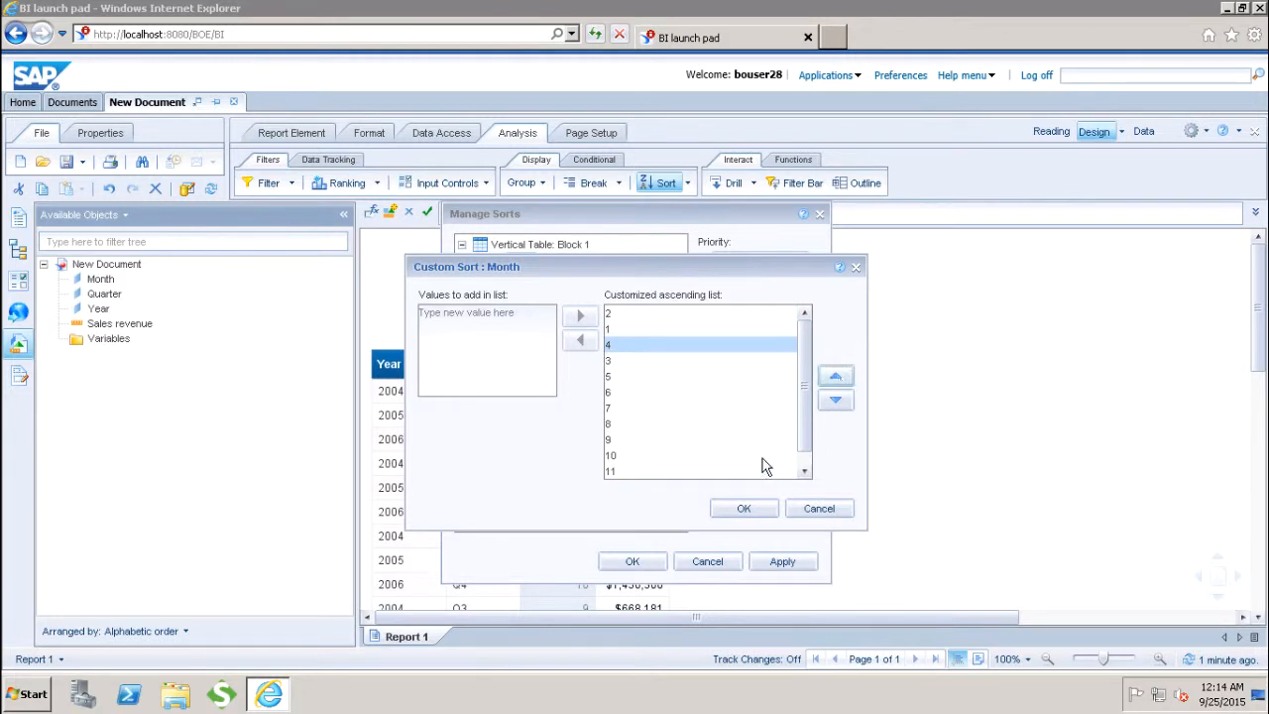
pyautogui.click(744, 508)
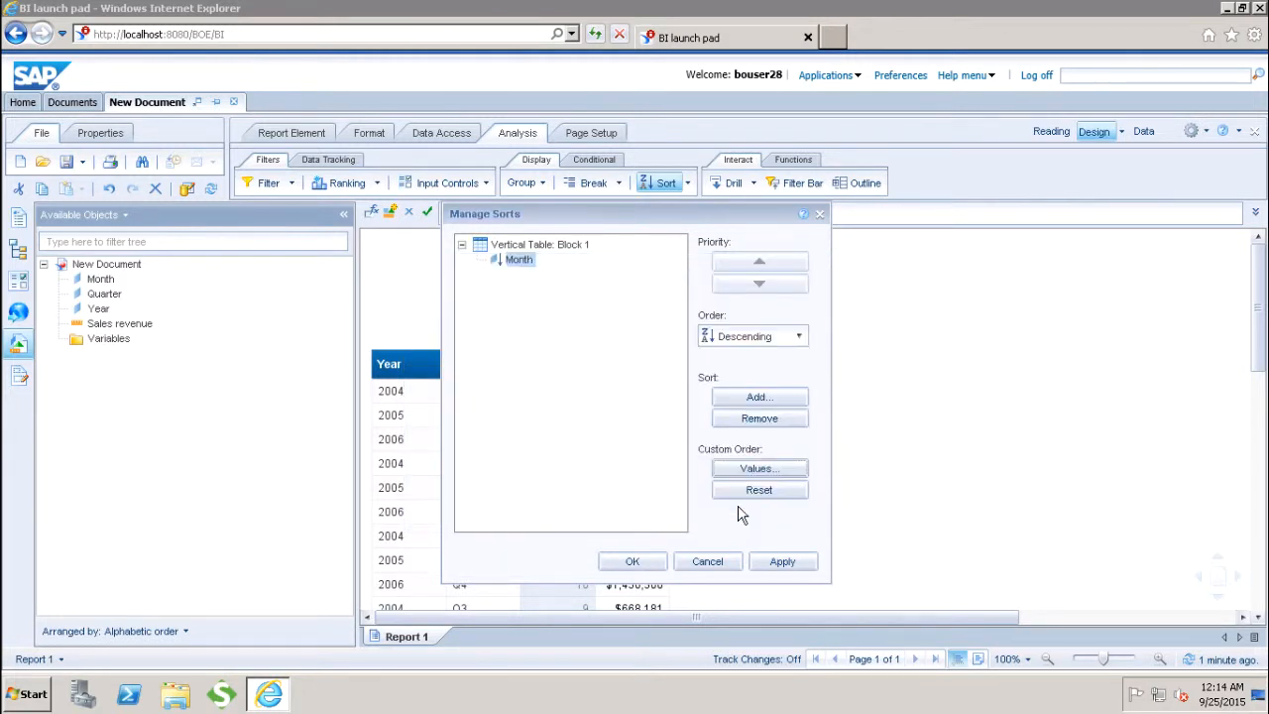
pyautogui.click(631, 560)
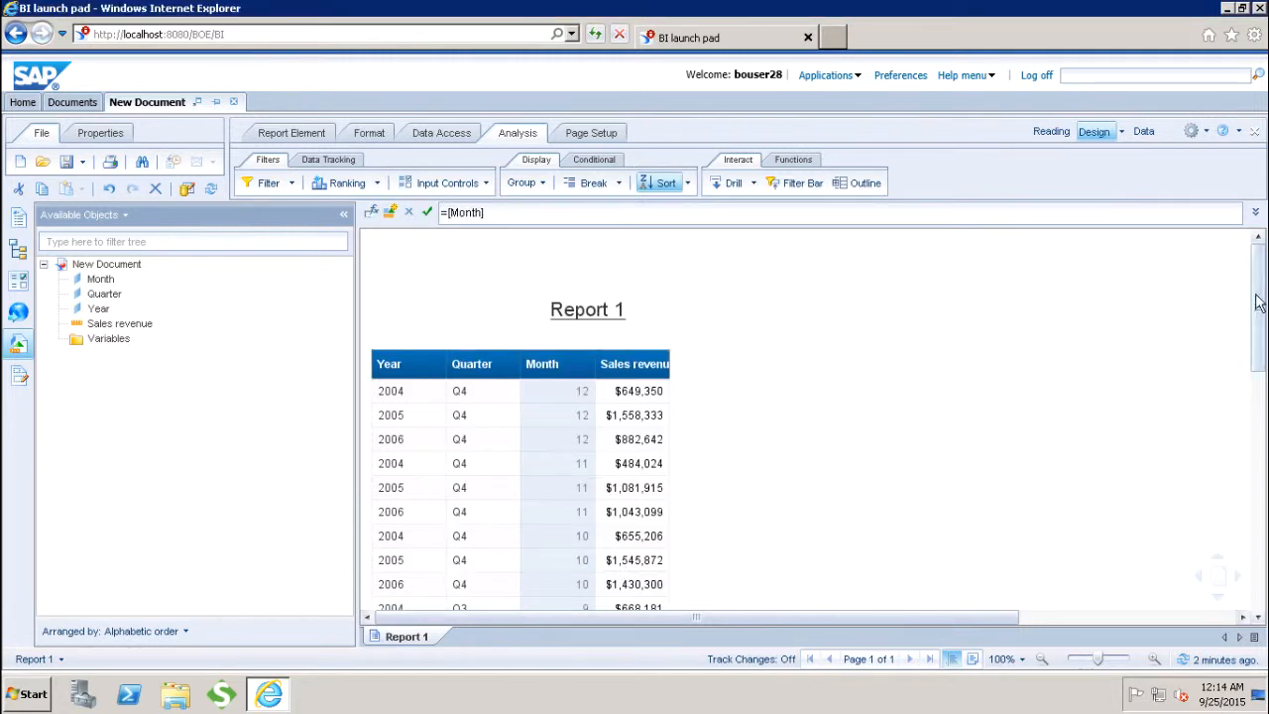
pyautogui.scroll(-3)
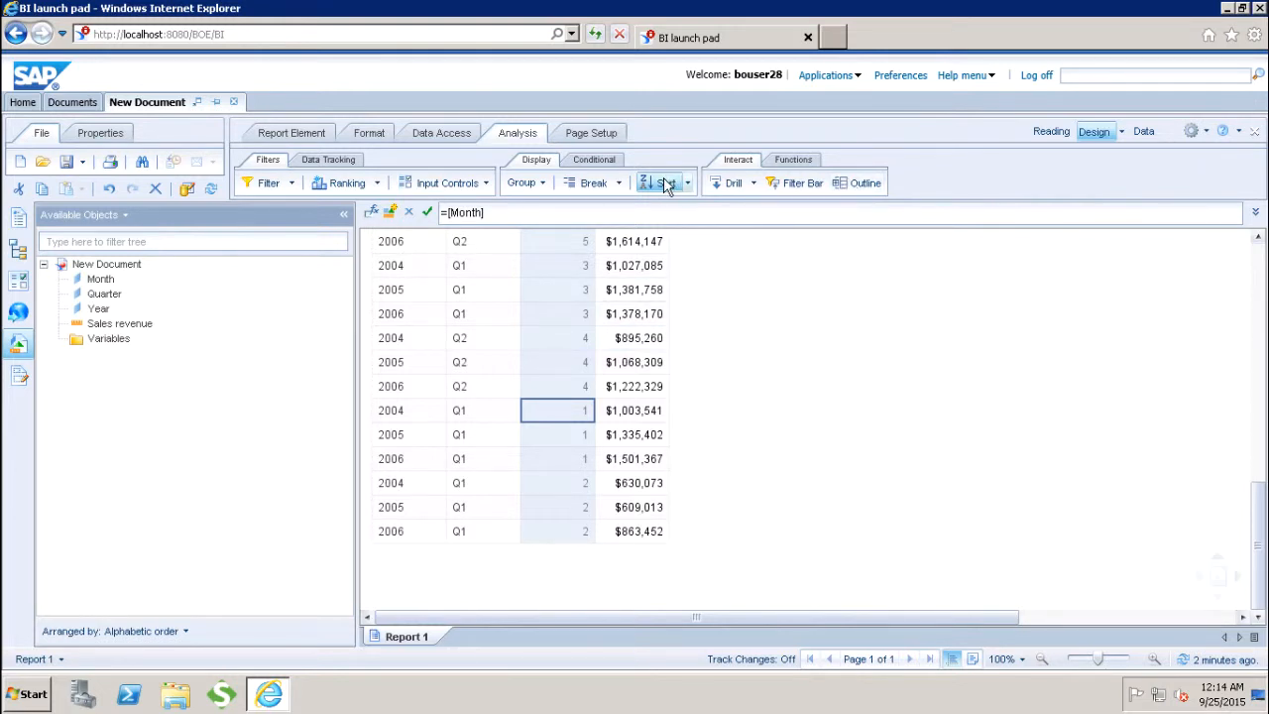
# Step: Remove All Sorts so rows return to year order, then verify no sort remains active
pyautogui.click(686, 183)
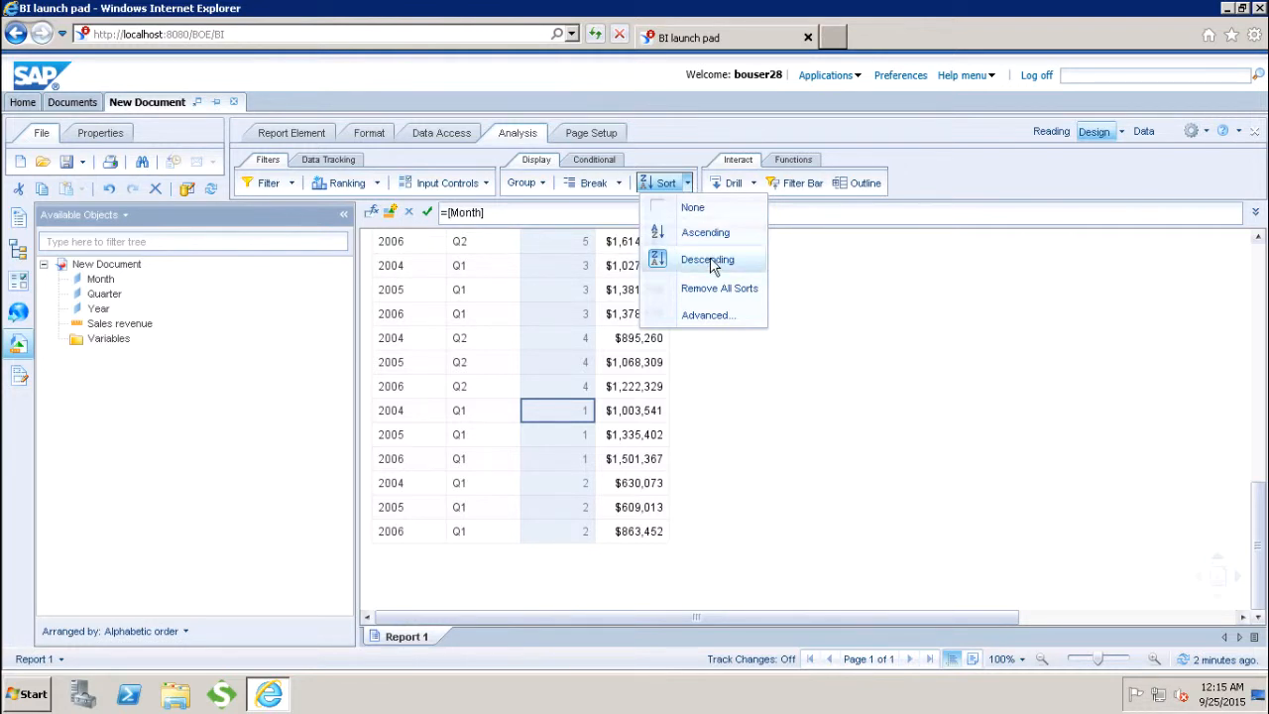
pyautogui.moveTo(699, 294)
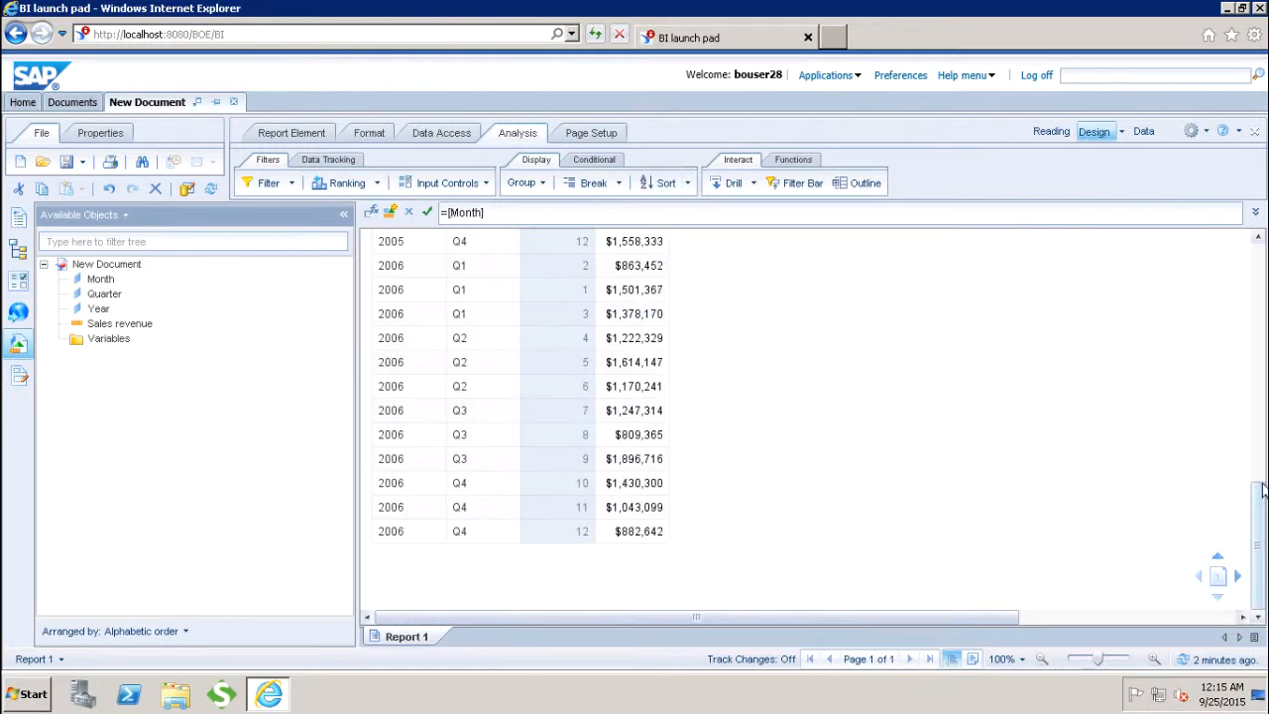
pyautogui.click(659, 182)
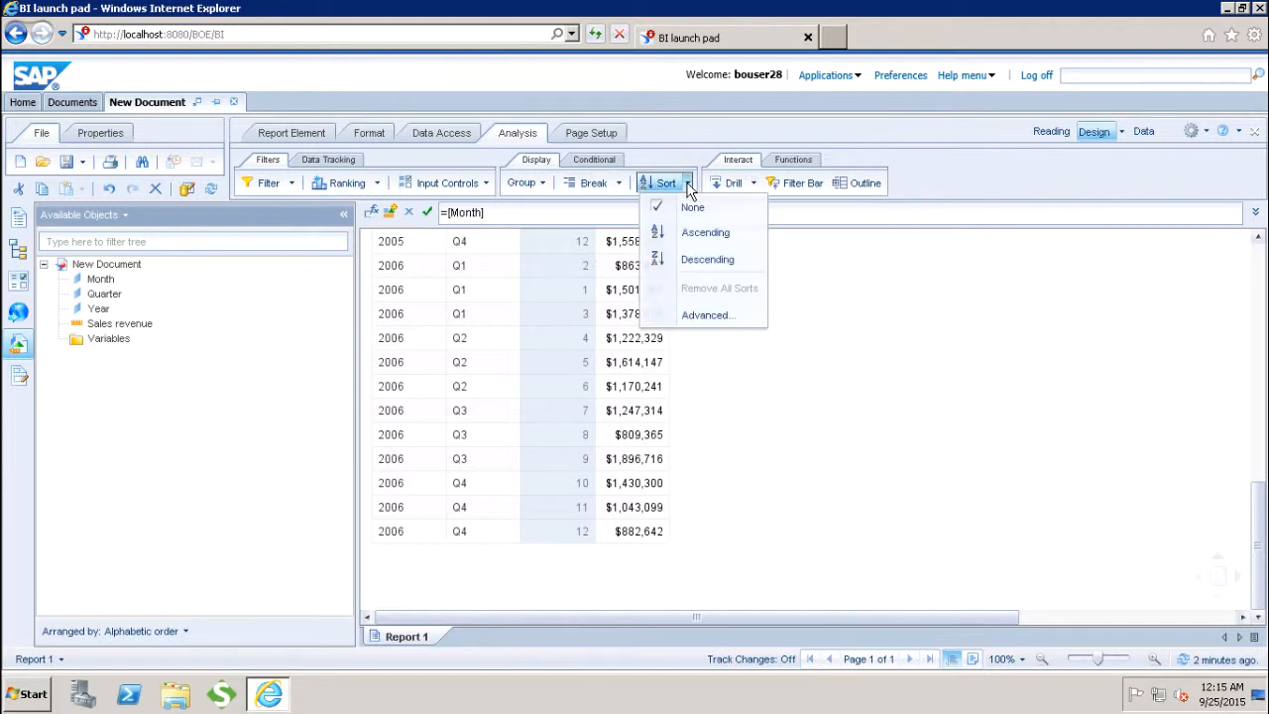
pyautogui.click(708, 314)
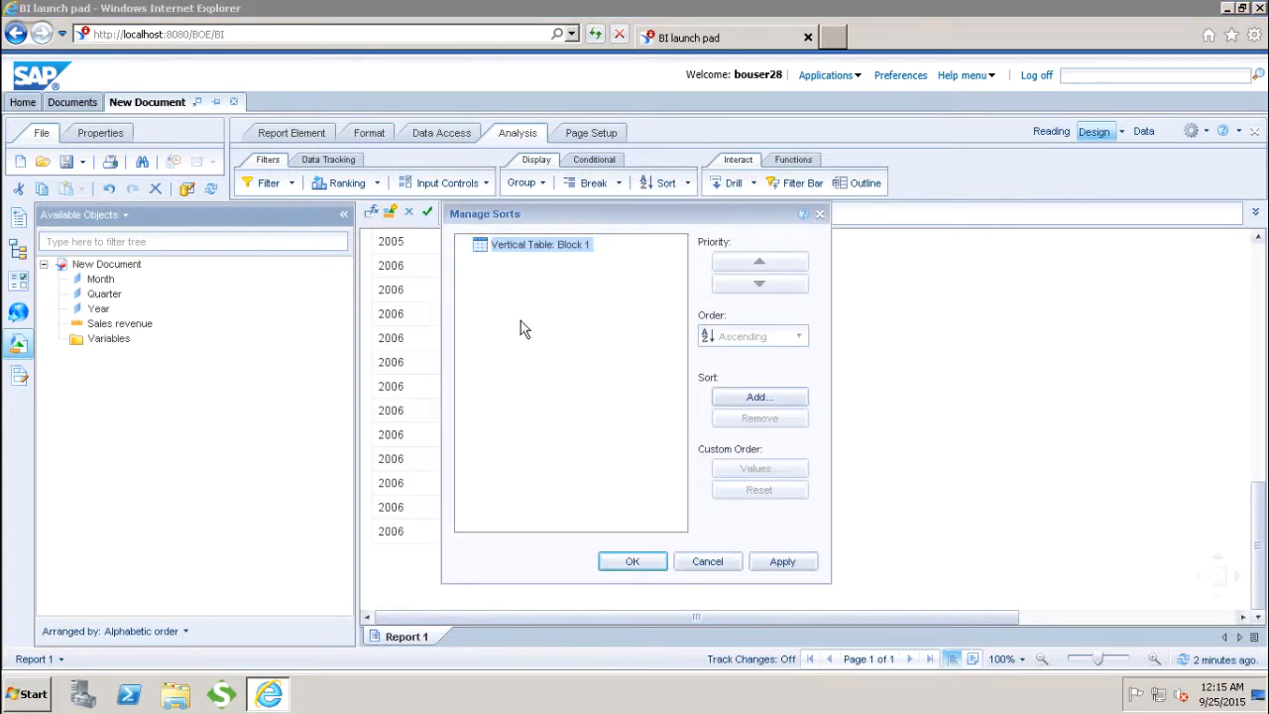
pyautogui.moveTo(505, 337)
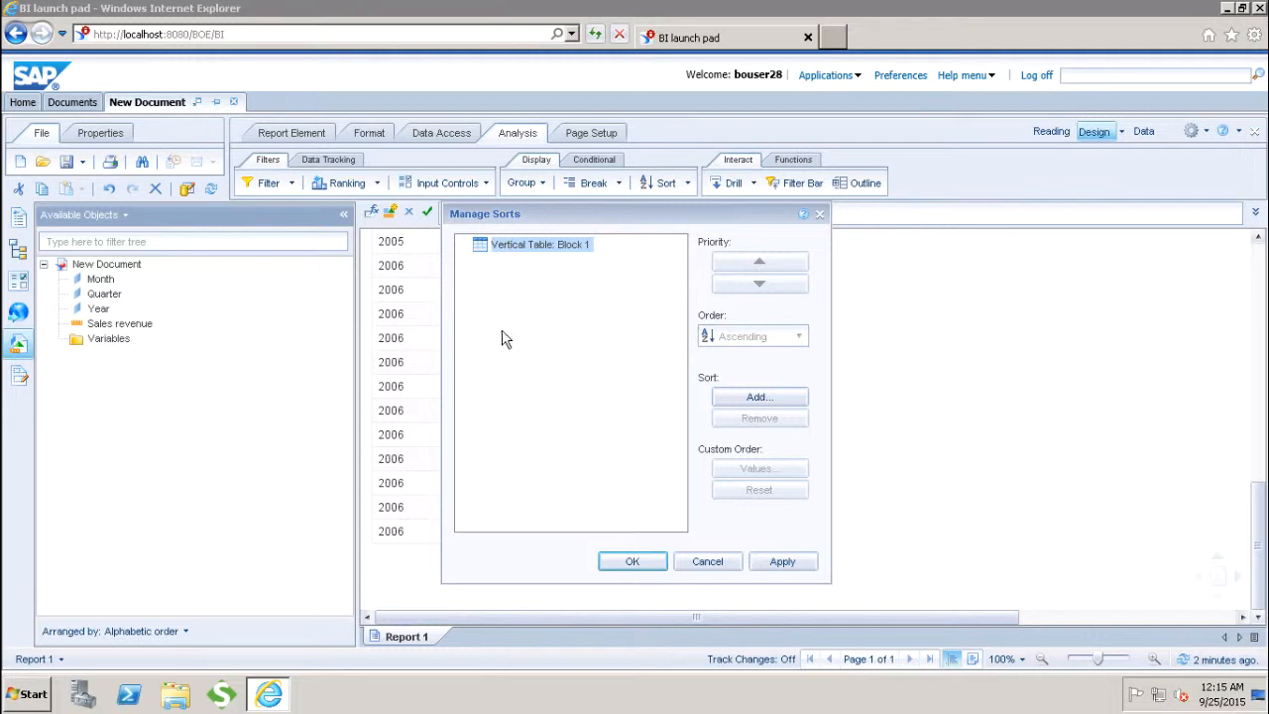
pyautogui.moveTo(495, 345)
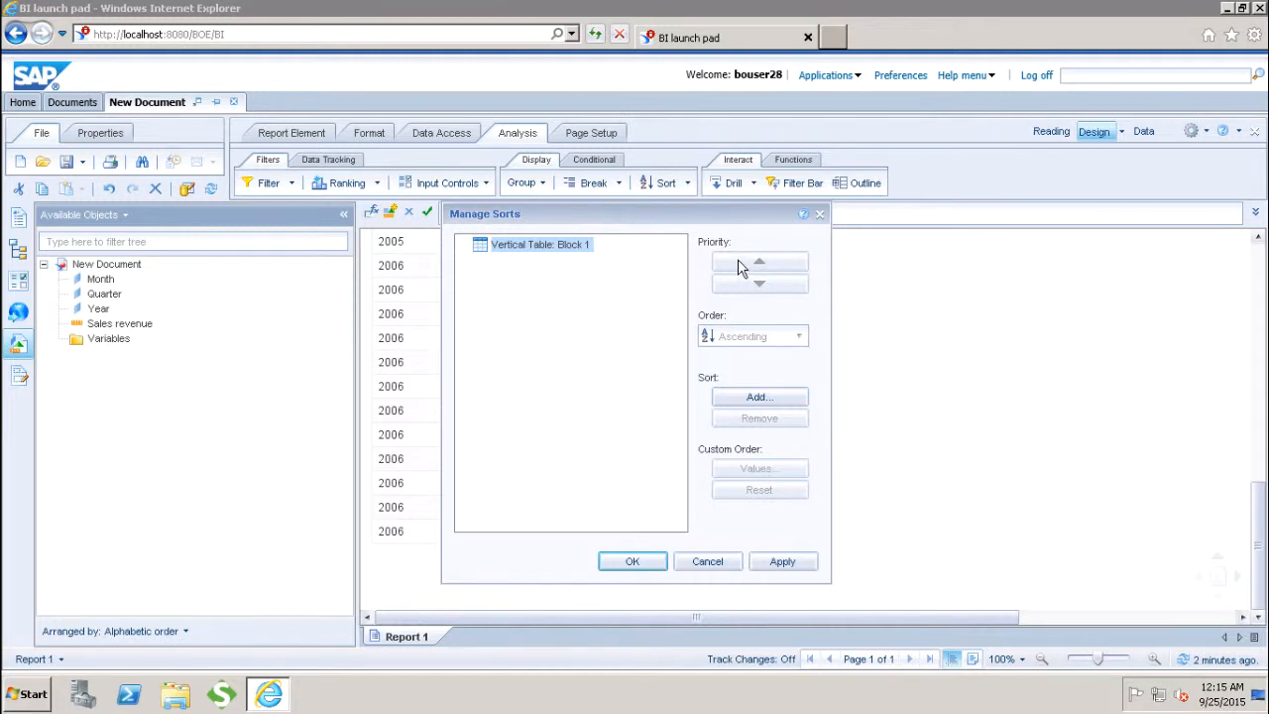
pyautogui.moveTo(746, 286)
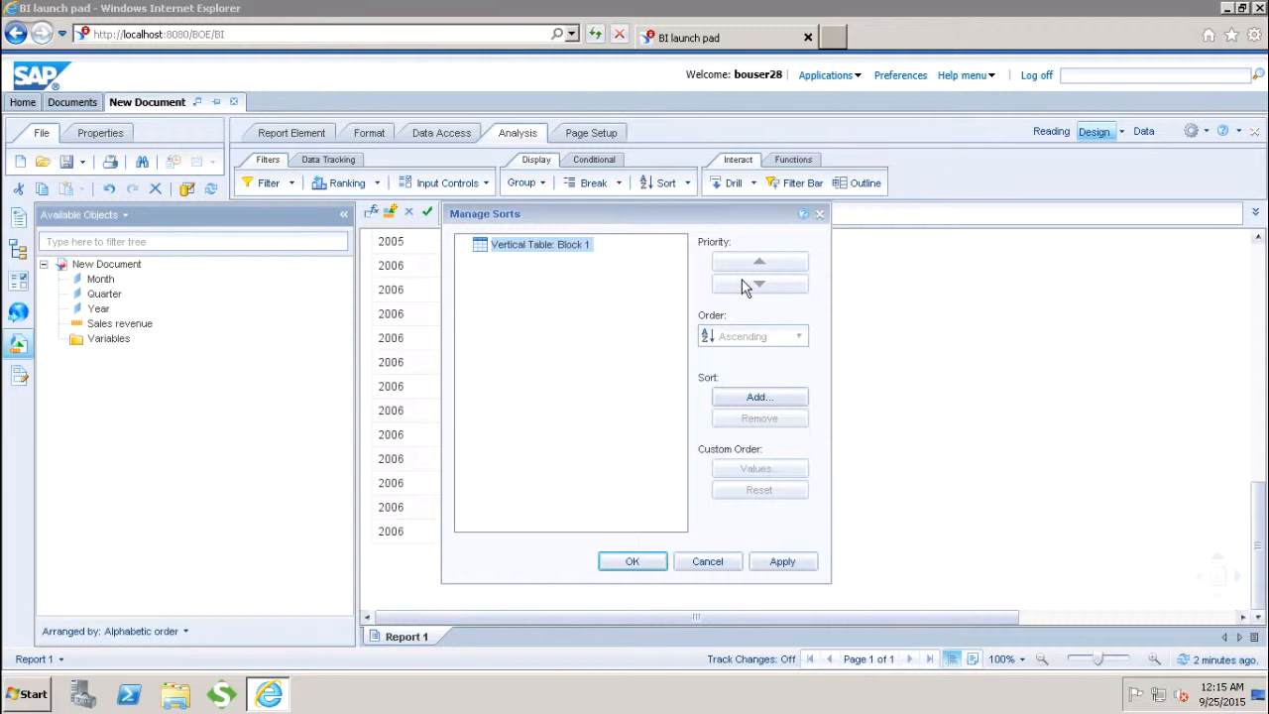
pyautogui.moveTo(837, 419)
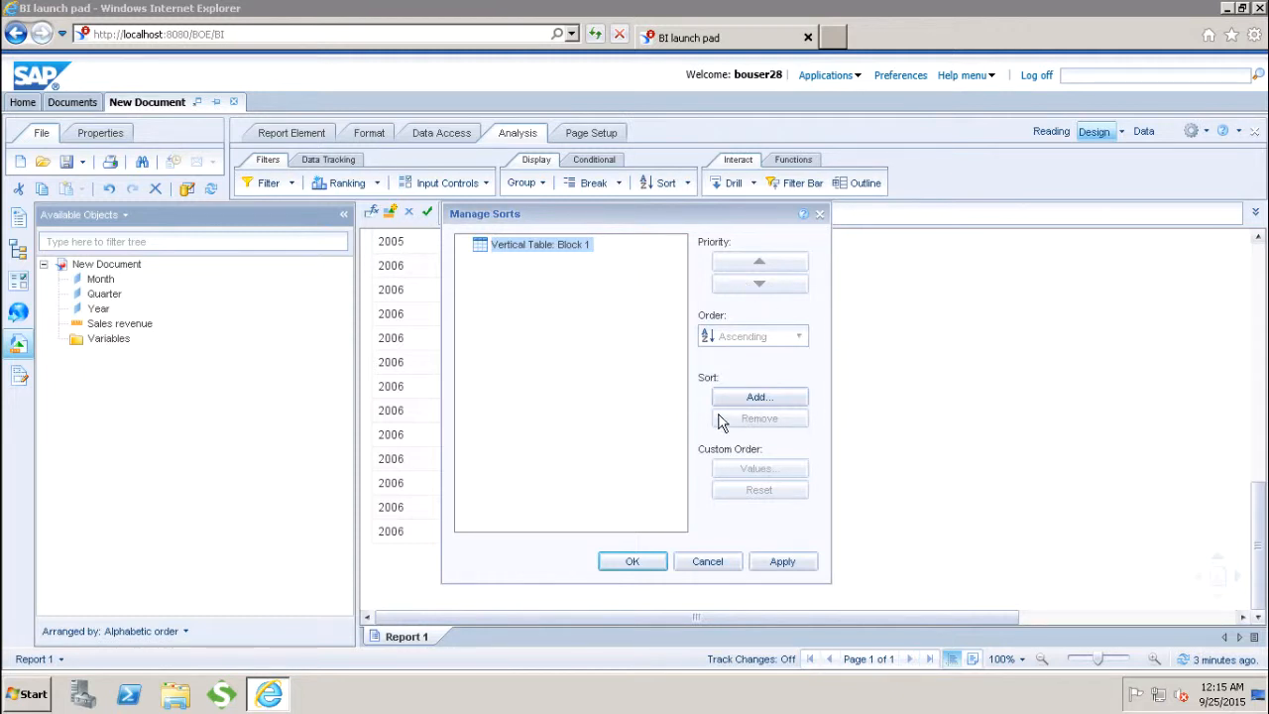
pyautogui.moveTo(761, 444)
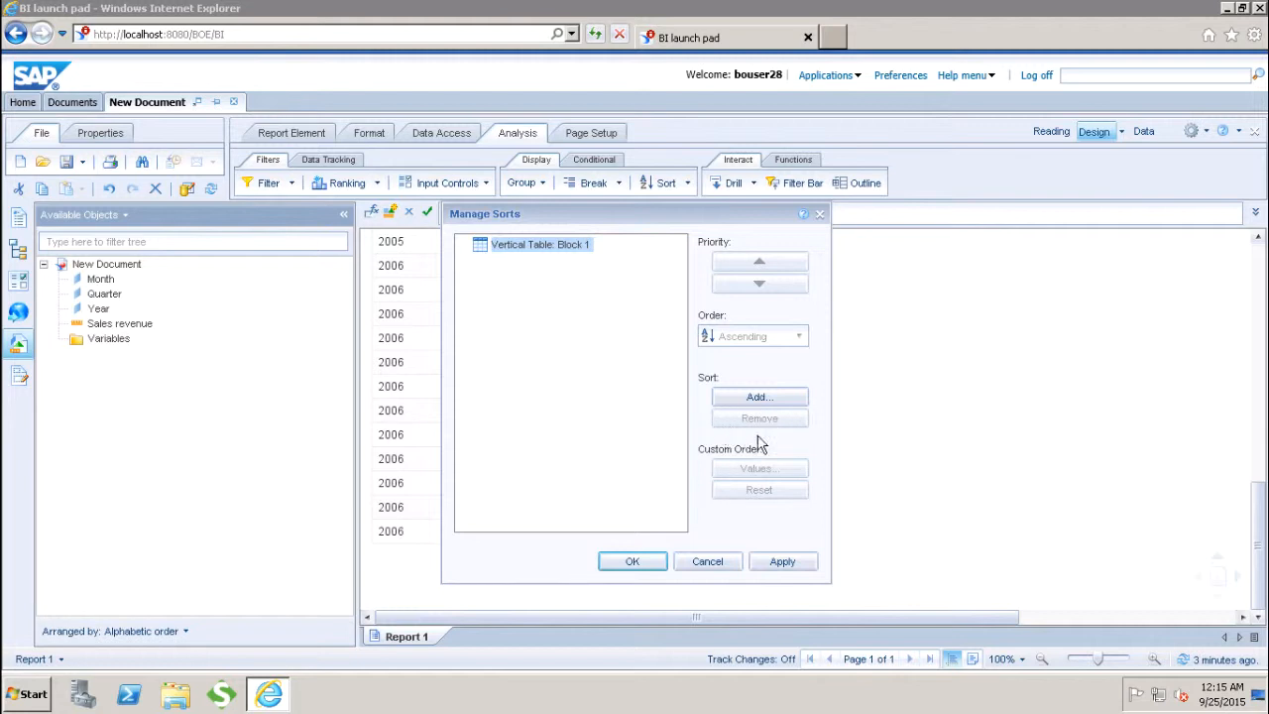
pyautogui.moveTo(730, 387)
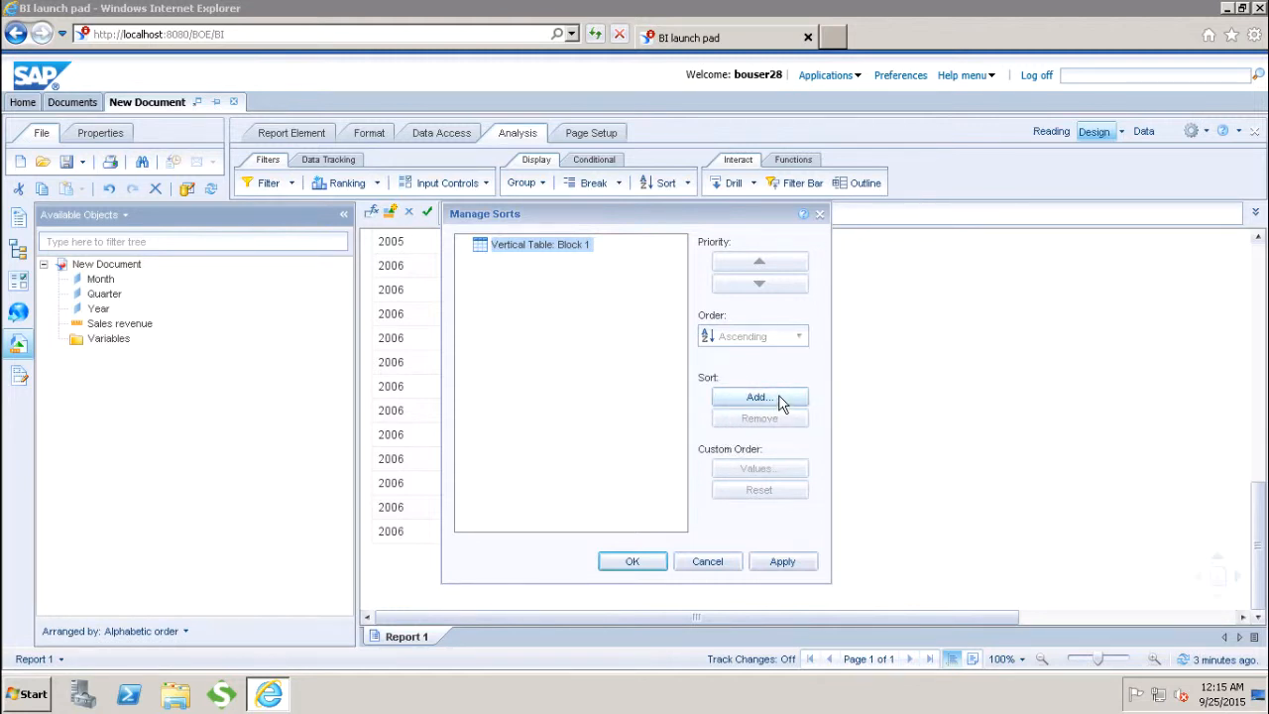
pyautogui.moveTo(723, 466)
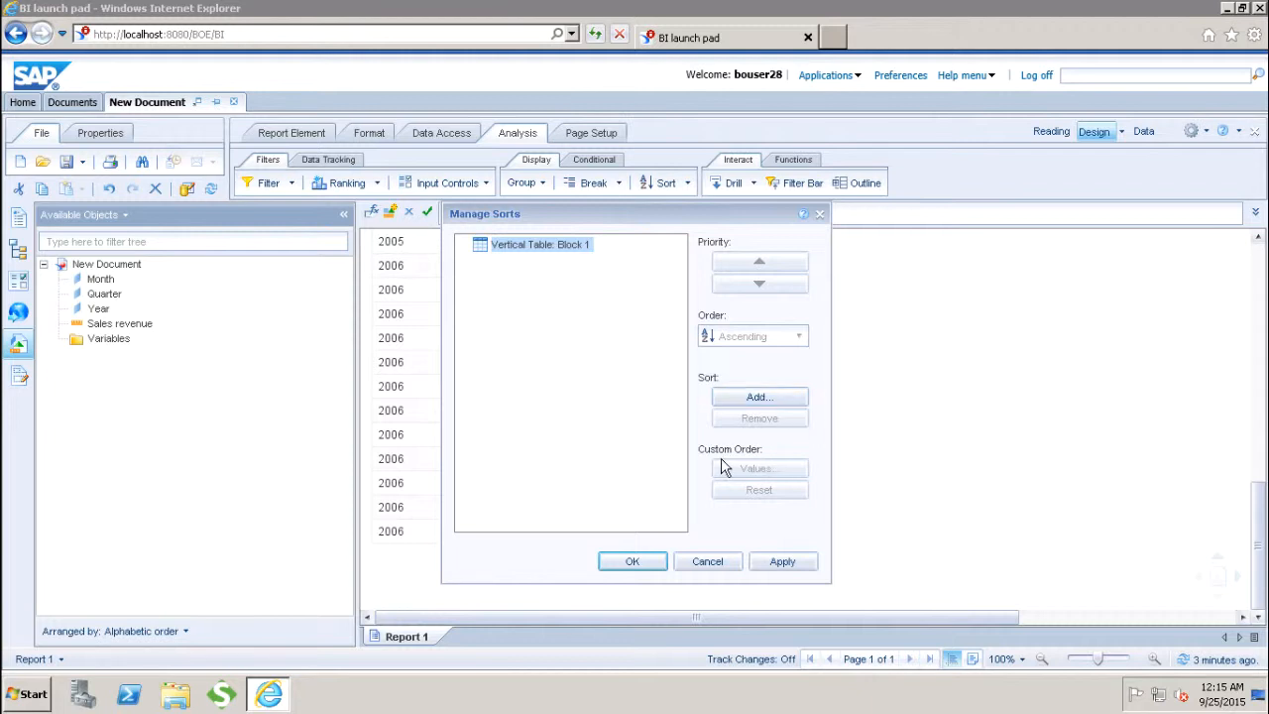
pyautogui.moveTo(785, 466)
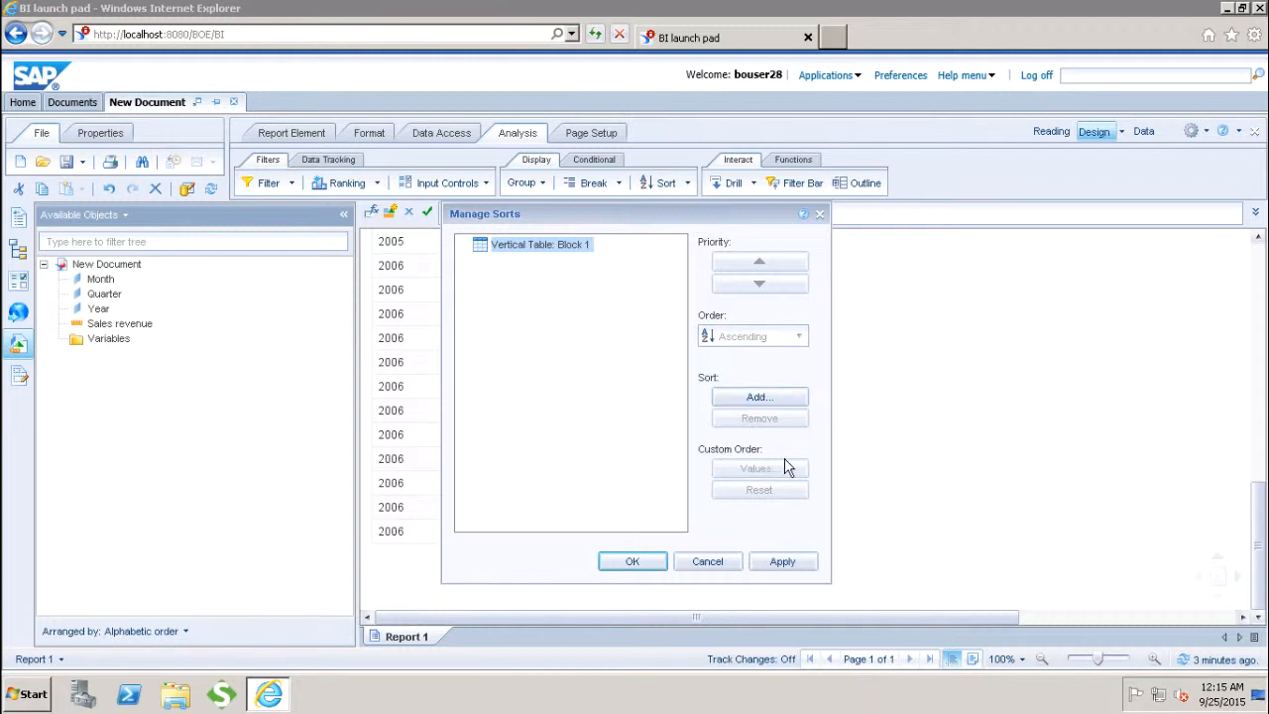
pyautogui.moveTo(750, 482)
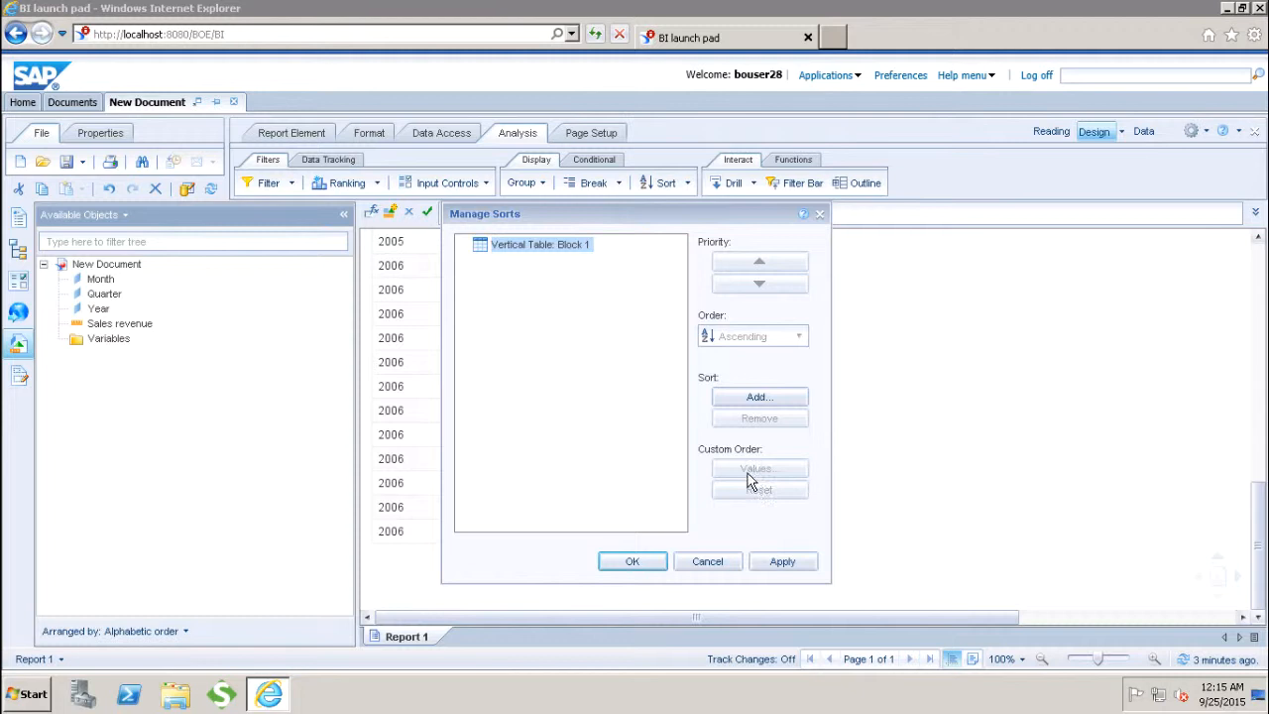
pyautogui.moveTo(751, 500)
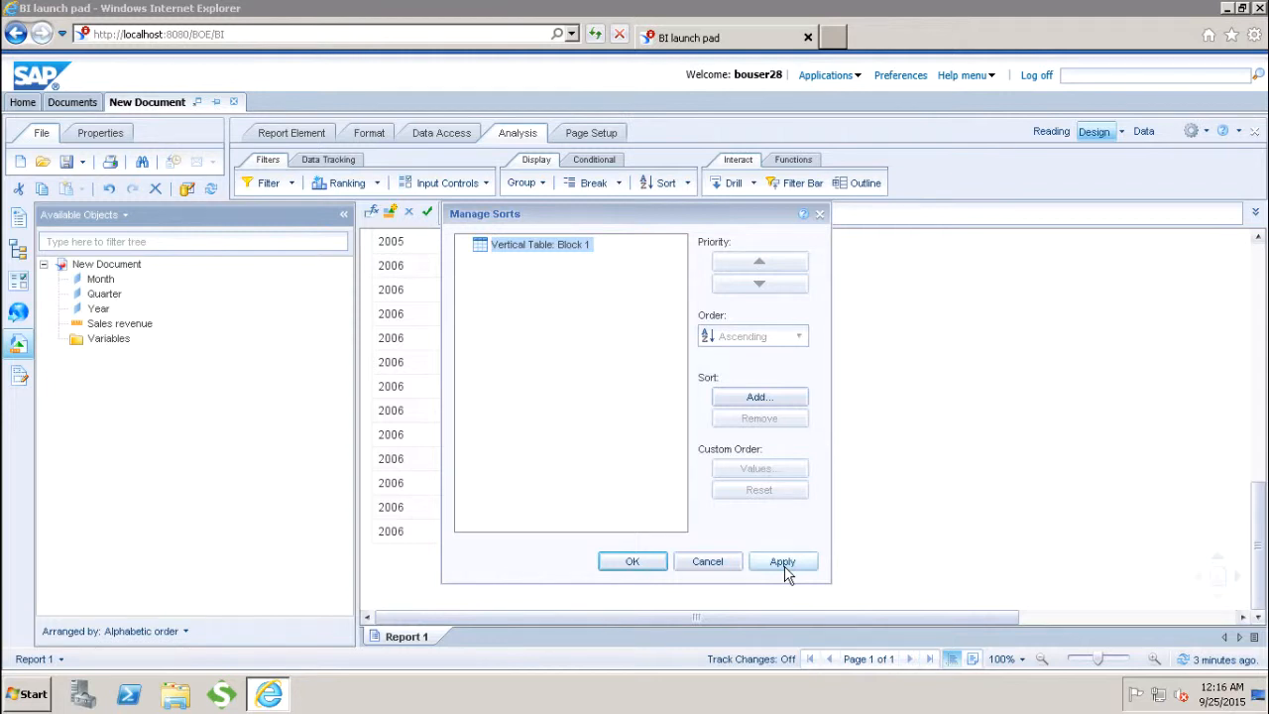
pyautogui.click(631, 561)
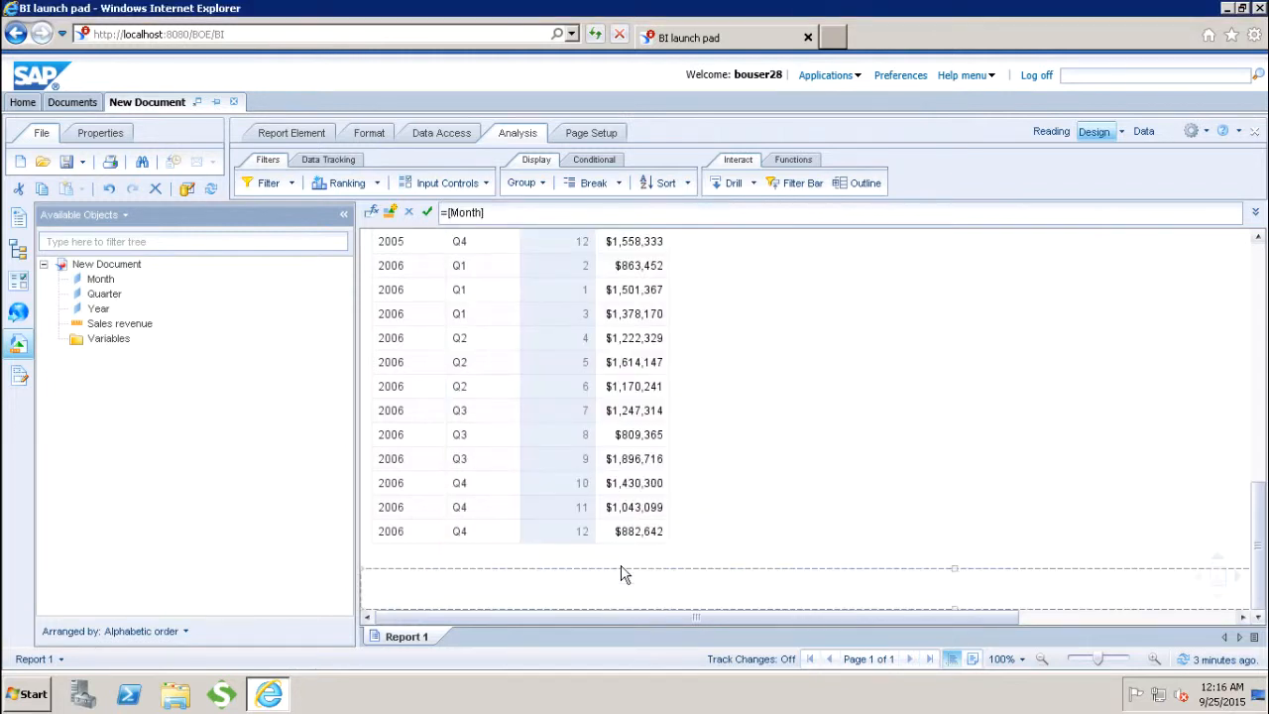